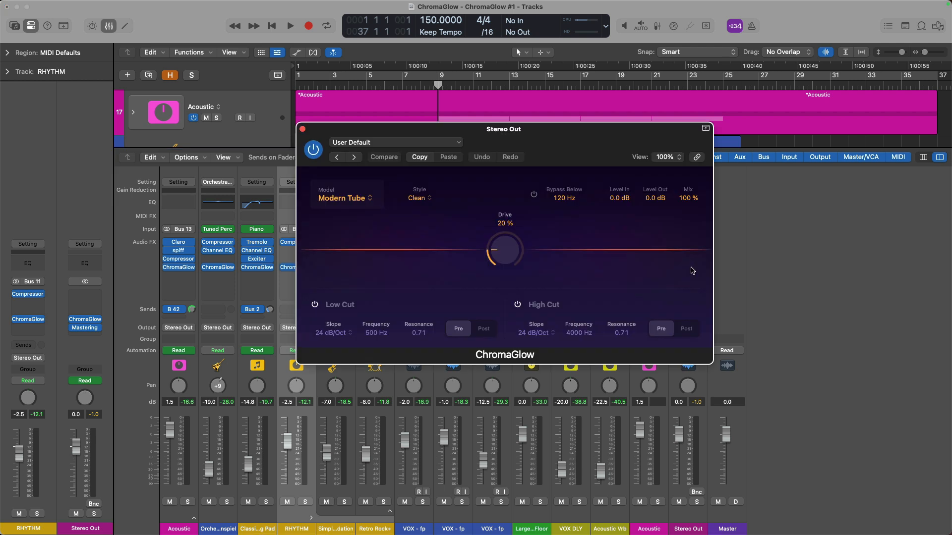
mouse_move(580, 244)
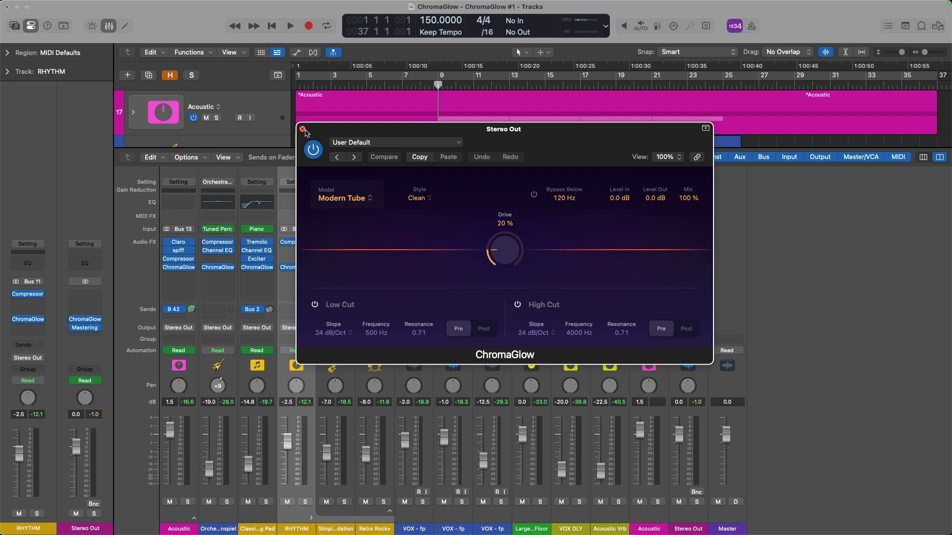
Close the Stereo Out ChromaGlow window (Modern Tube, 20% drive).
left_click(303, 129)
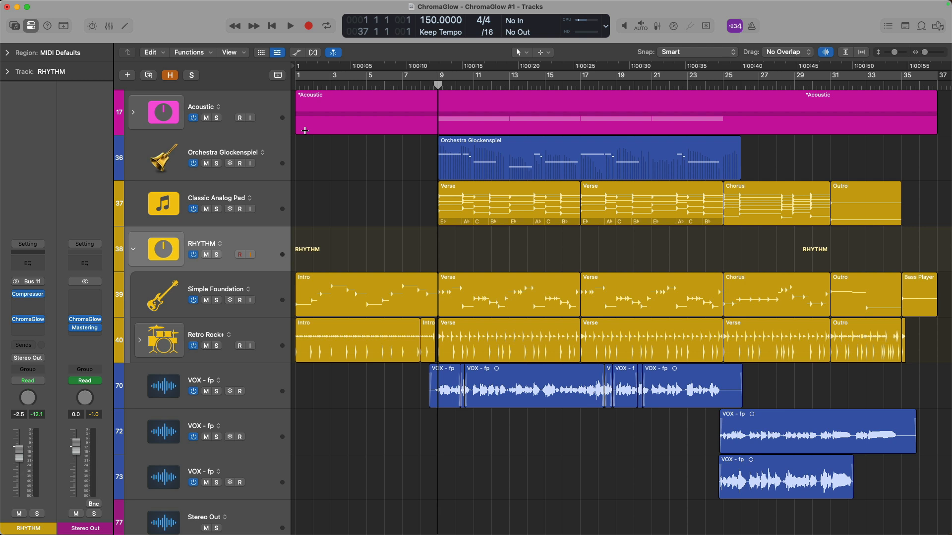
Play the song through to its end, stop playback and bring up the mixer.
left_click(289, 26)
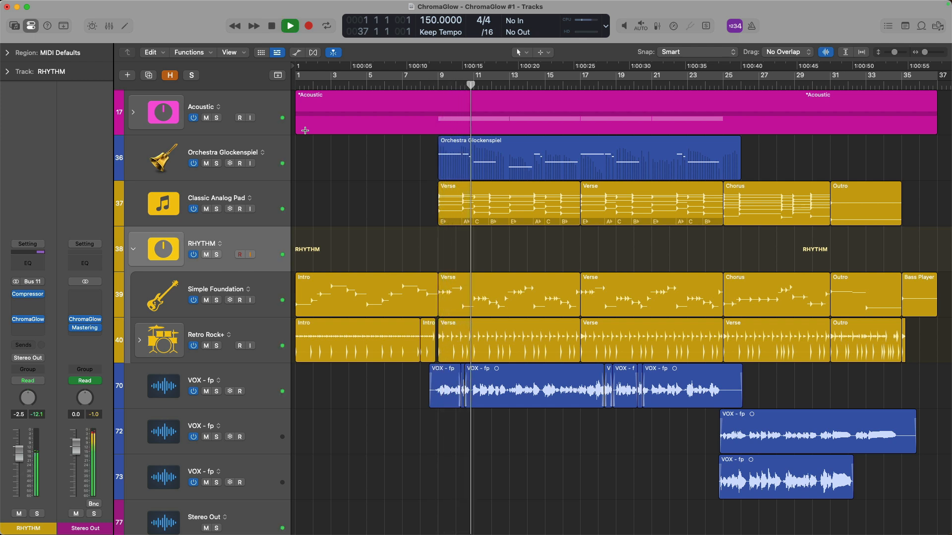
left_click(492, 84)
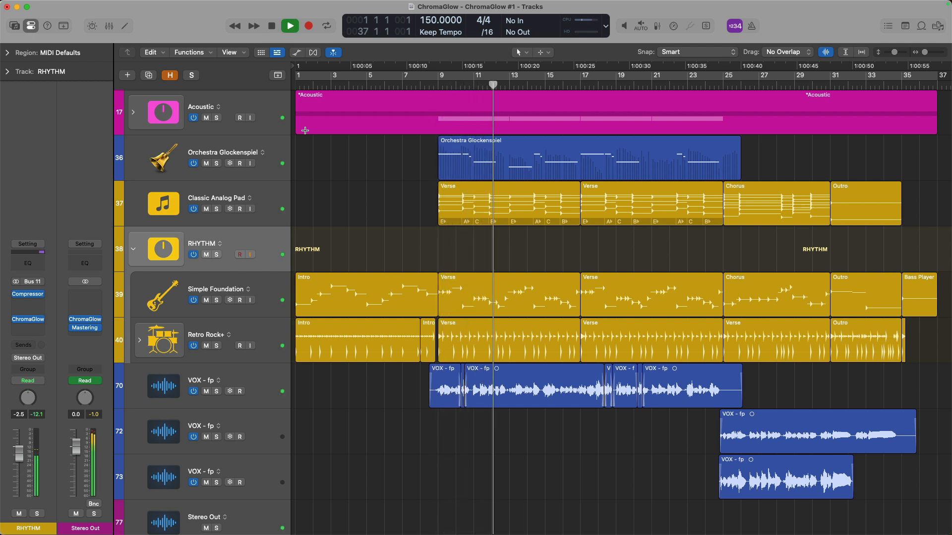
left_click(514, 84)
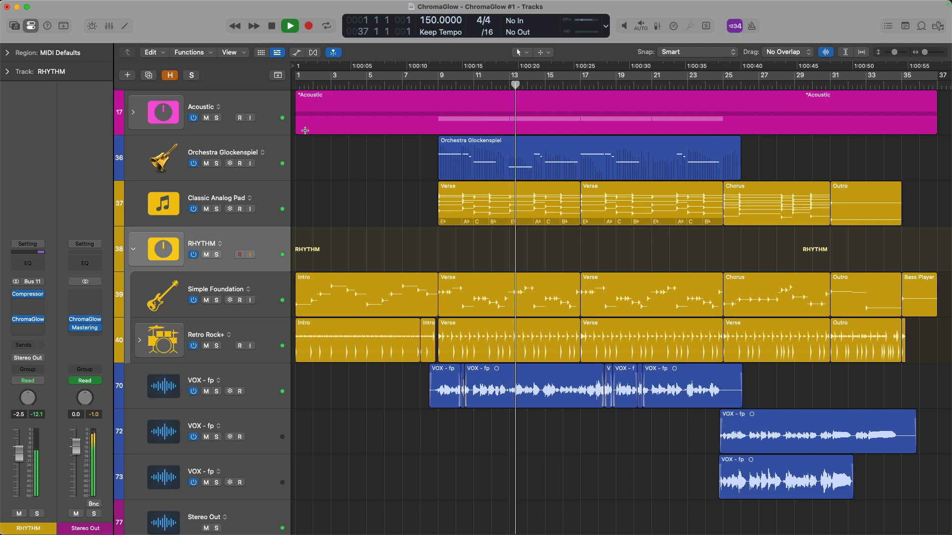
left_click(536, 76)
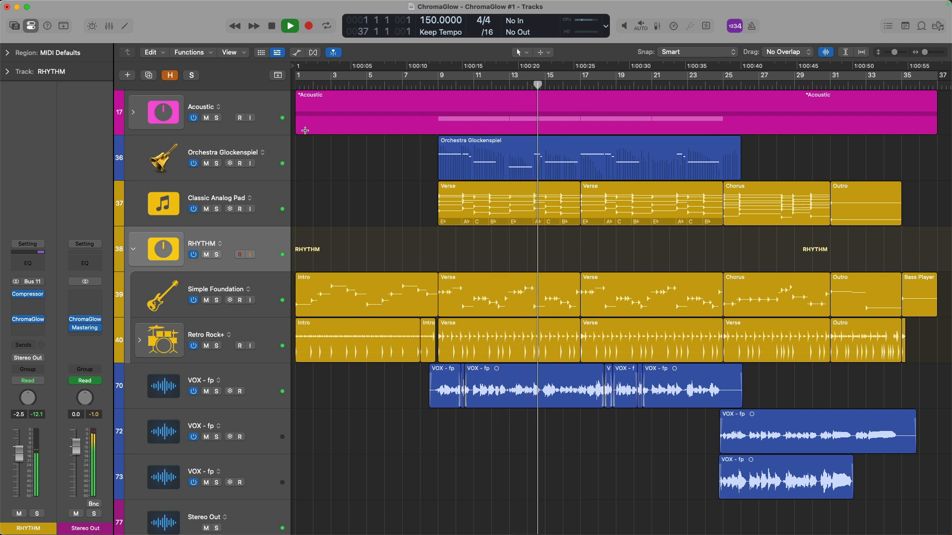
left_click(558, 83)
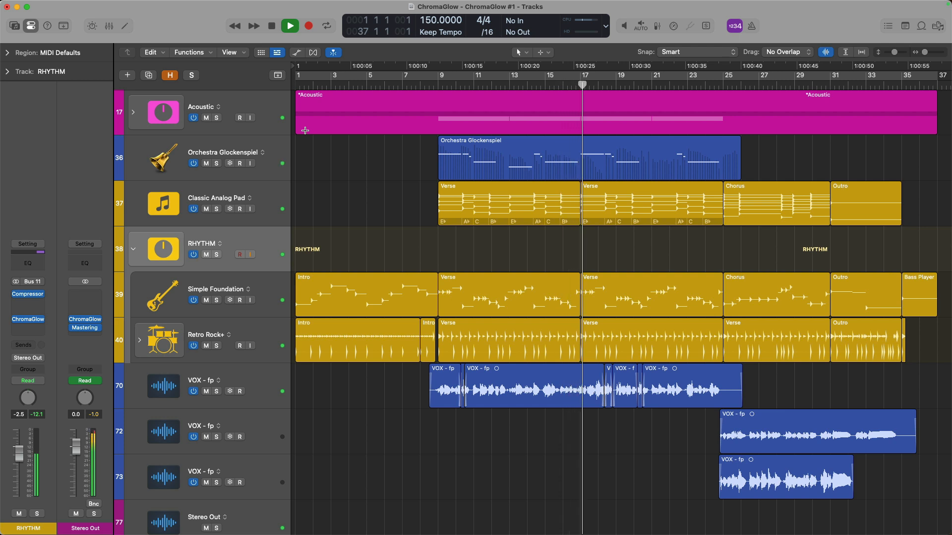
left_click(604, 76)
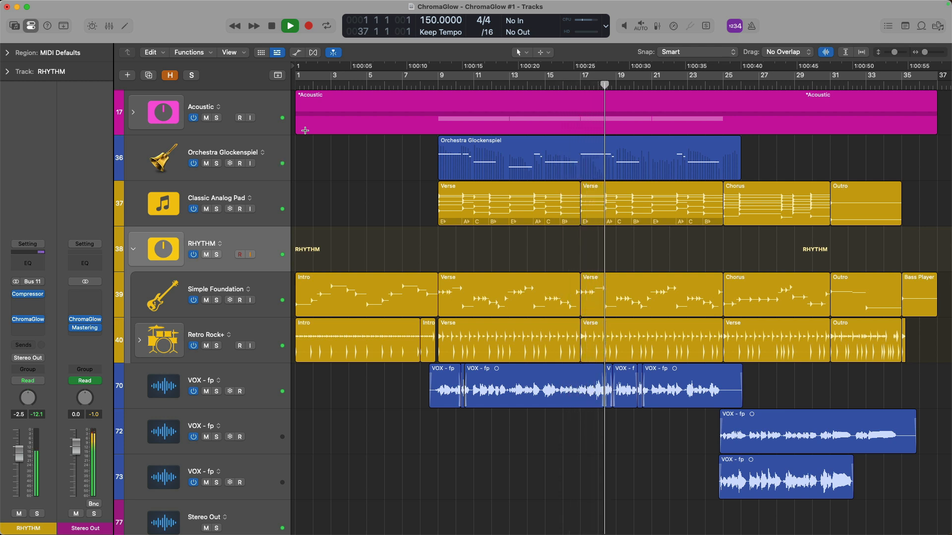
left_click(627, 76)
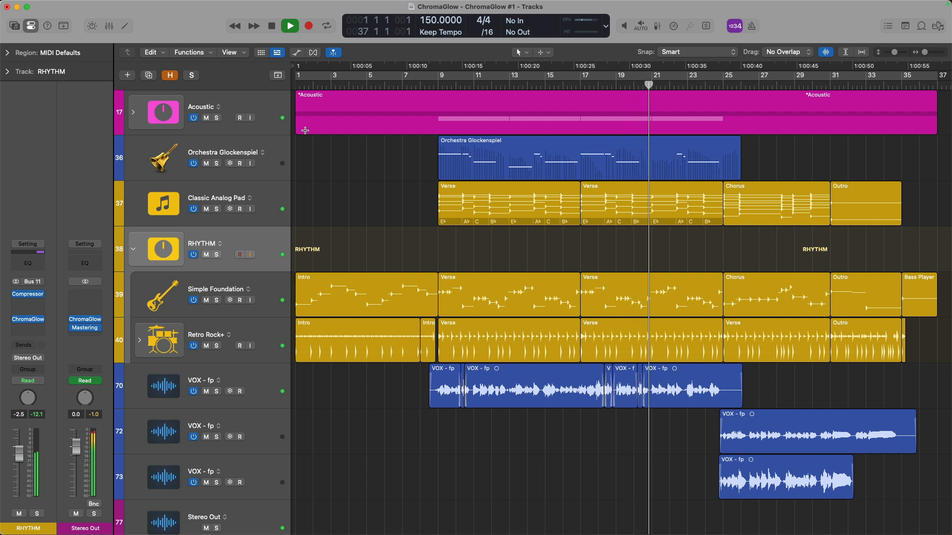
left_click(670, 75)
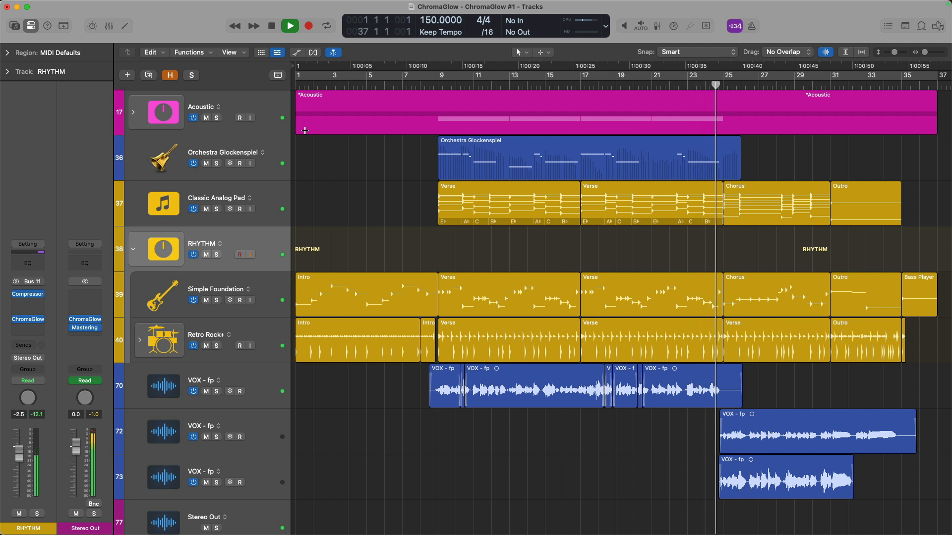
left_click(737, 84)
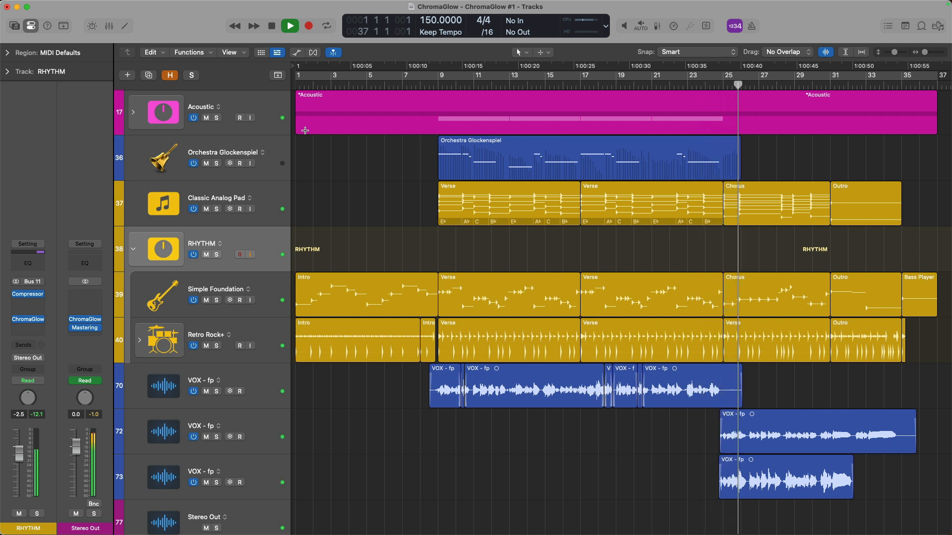
left_click(760, 75)
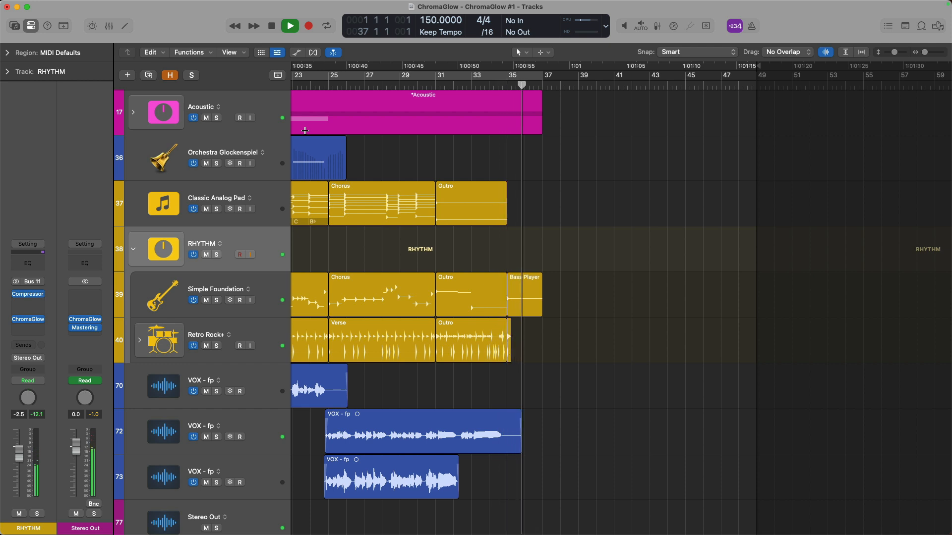
left_click(289, 26)
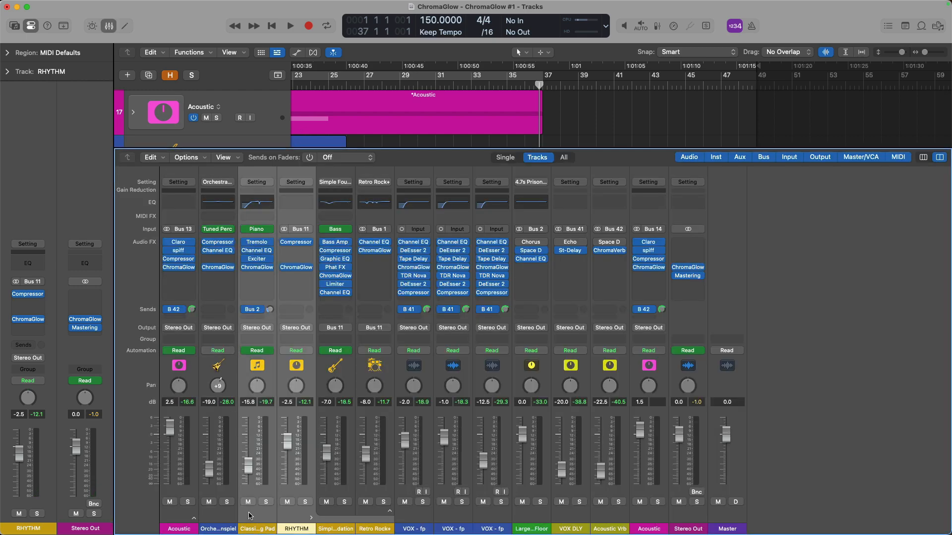
Hide the mixer so the track arrangement is showing.
left_click(296, 528)
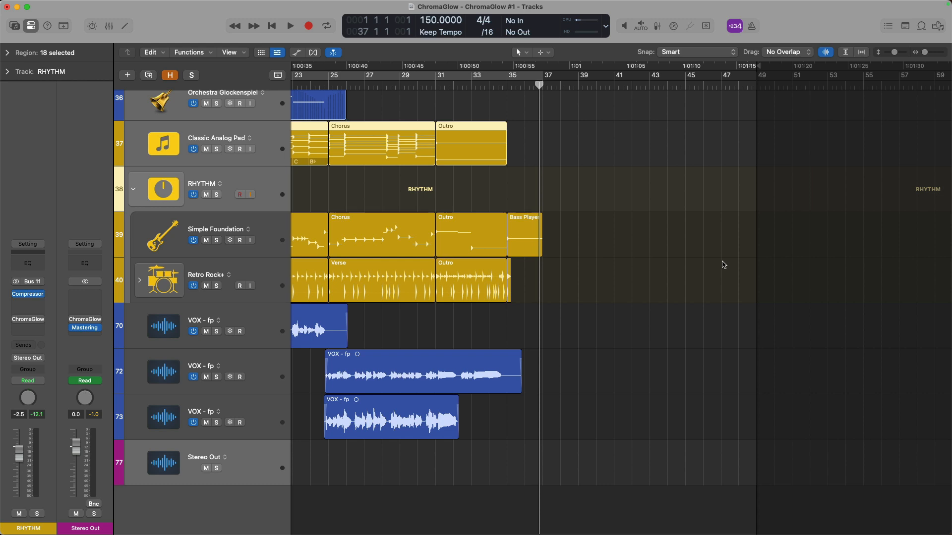
Play the arrangement from the first verse for a short stretch, then stop.
left_click(290, 25)
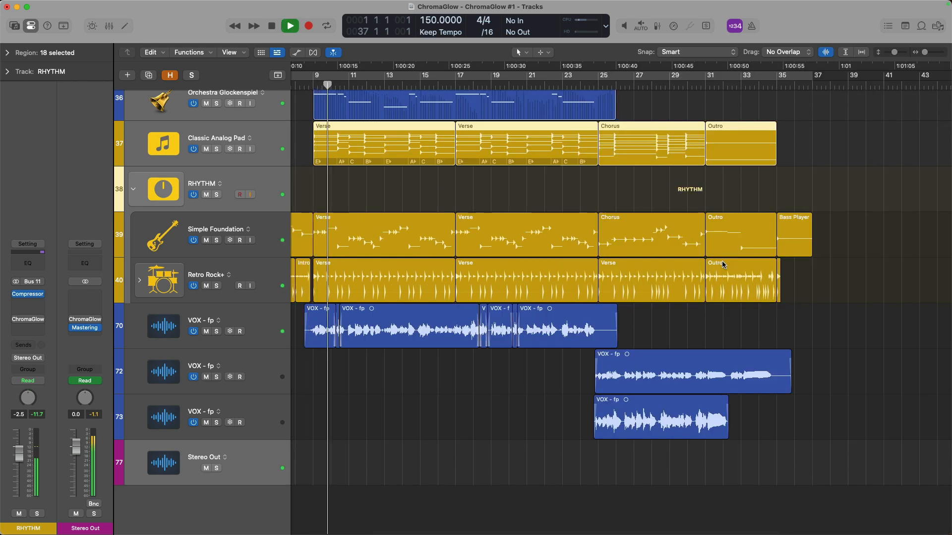
left_click(349, 75)
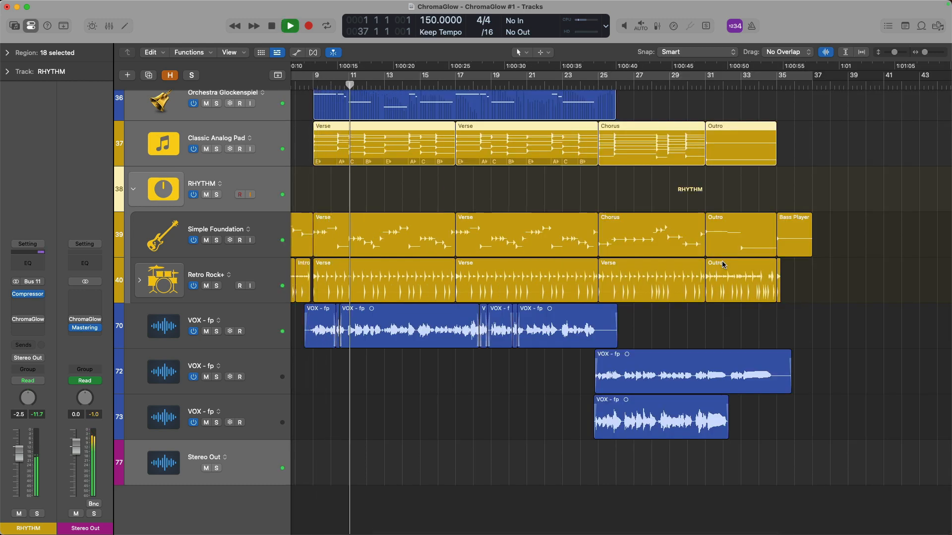
left_click(372, 75)
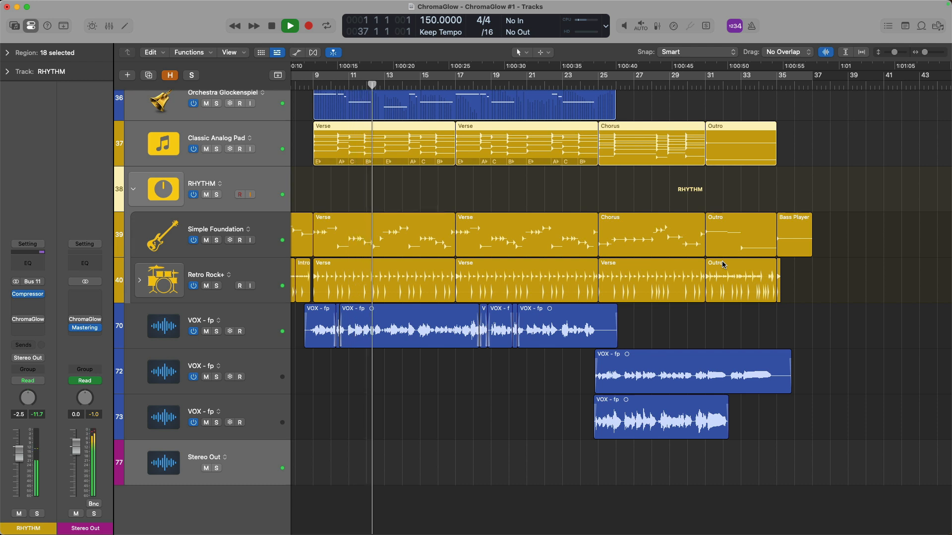
left_click(394, 75)
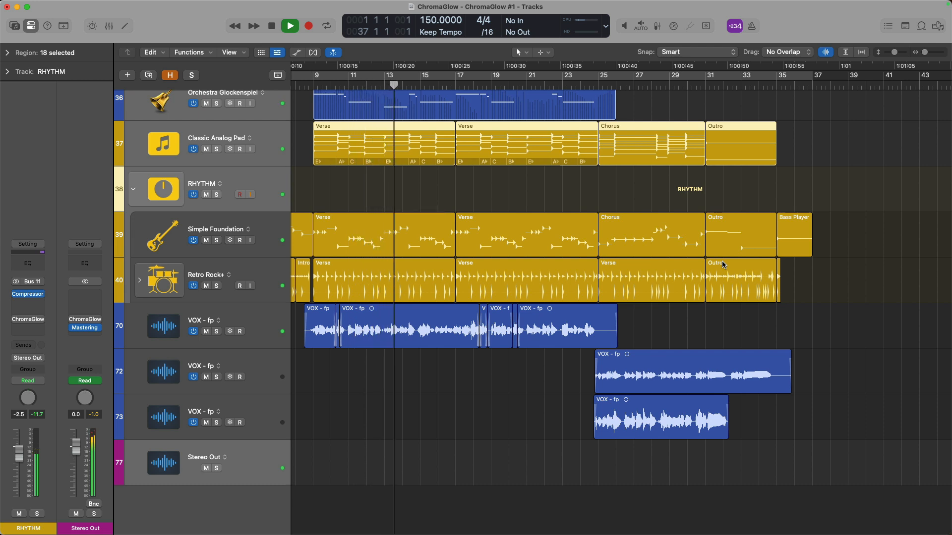
left_click(415, 74)
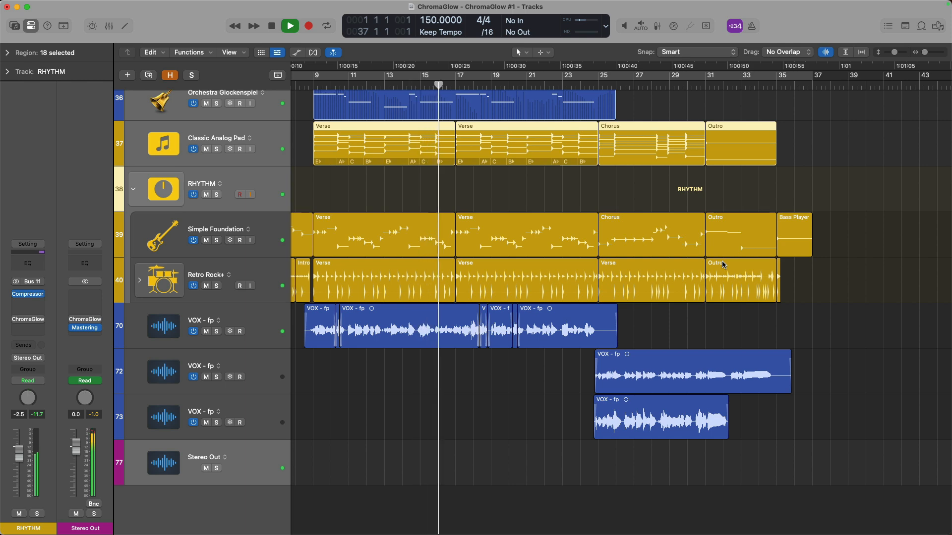
left_click(289, 26)
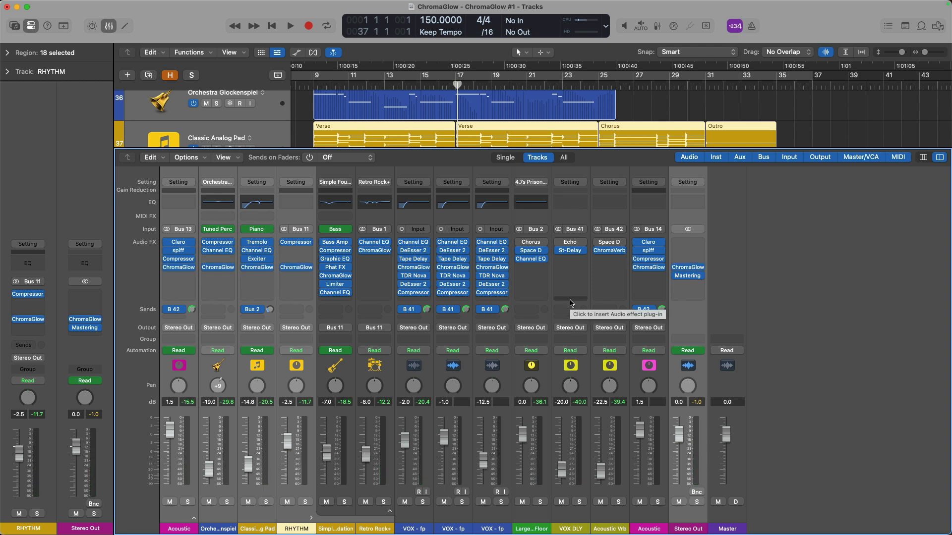
mouse_move(674, 271)
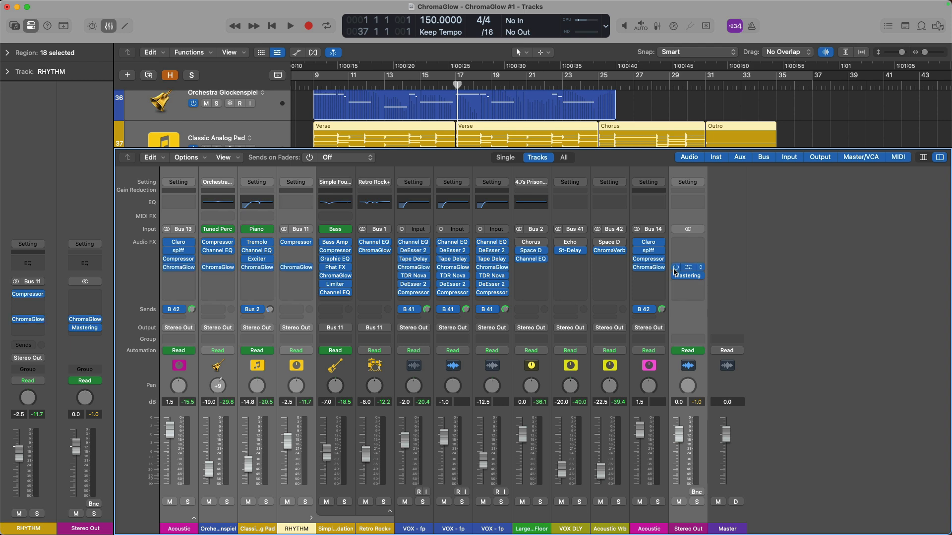
left_click(290, 26)
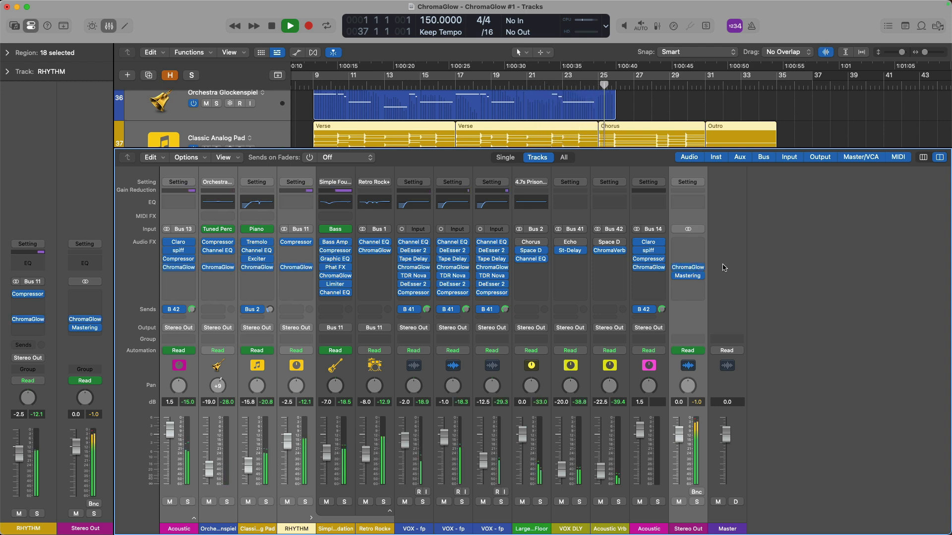
left_click(307, 26)
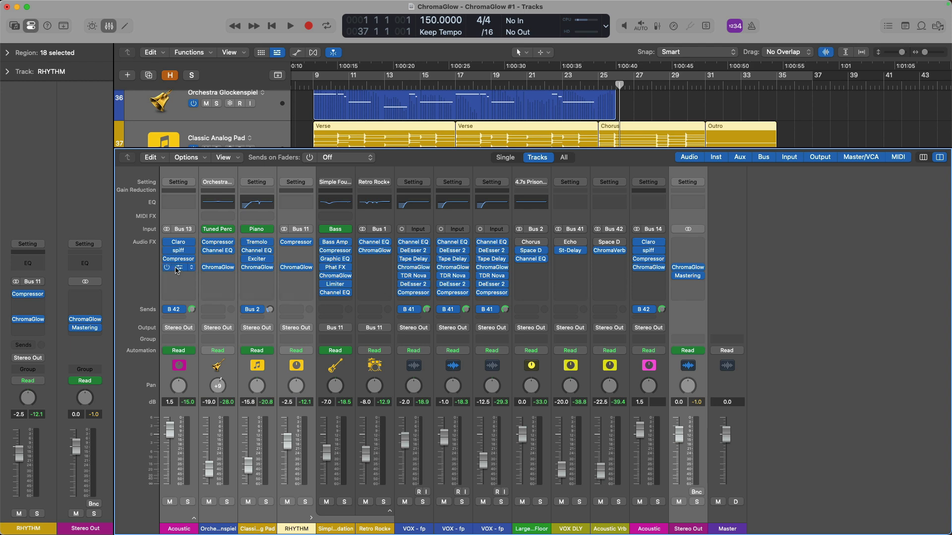
Check the ChromaGlow settings on Acoustic, Glockenspiel and RHYTHM, then show Stereo Out's Modern Tube instance.
left_click(179, 267)
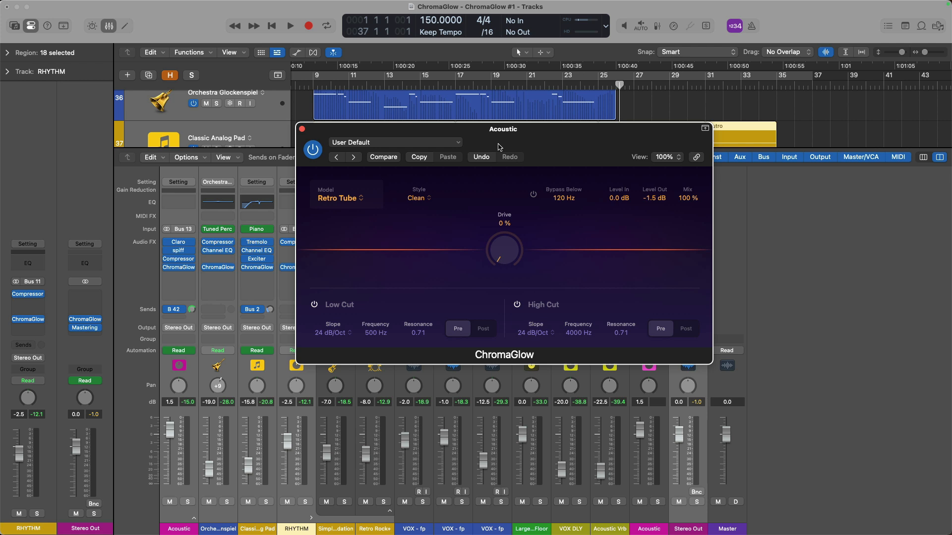
mouse_move(238, 284)
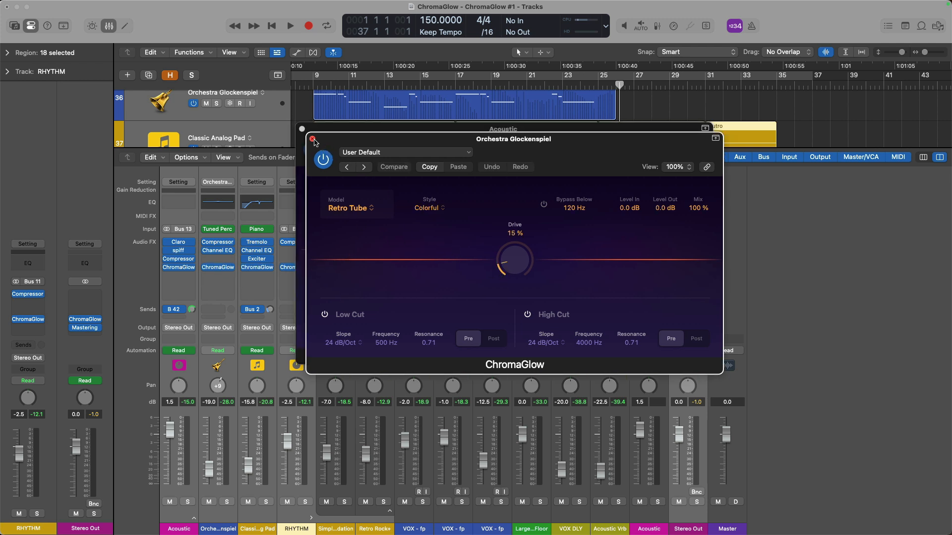
left_click(301, 129)
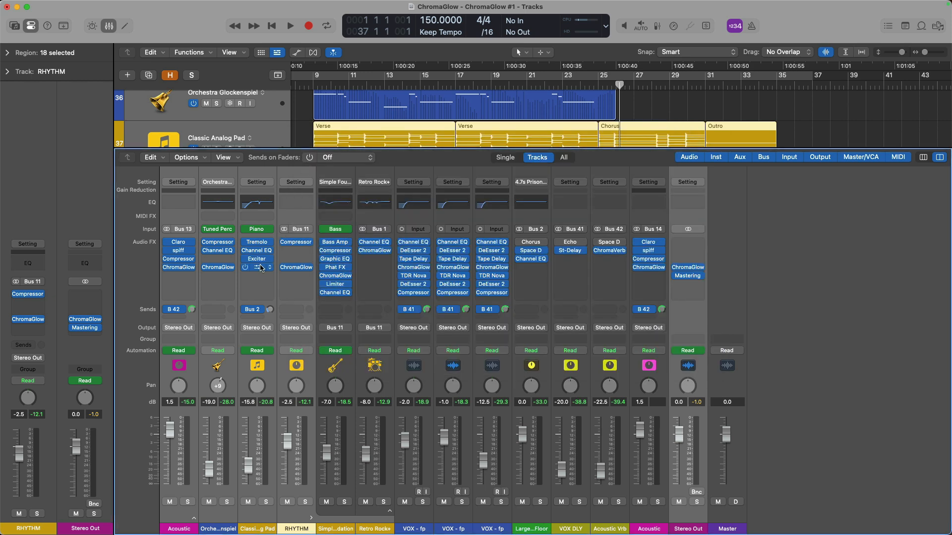
double_click(295, 266)
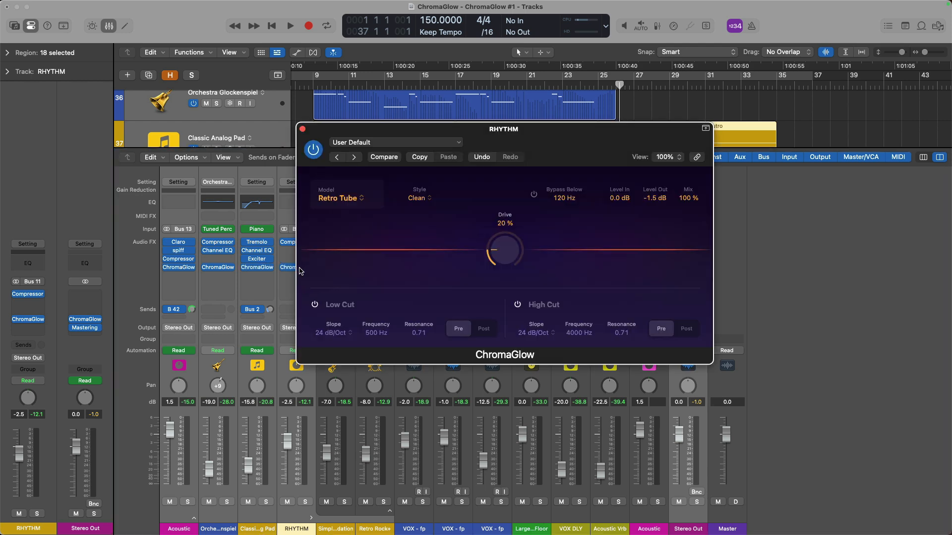
left_click(303, 129)
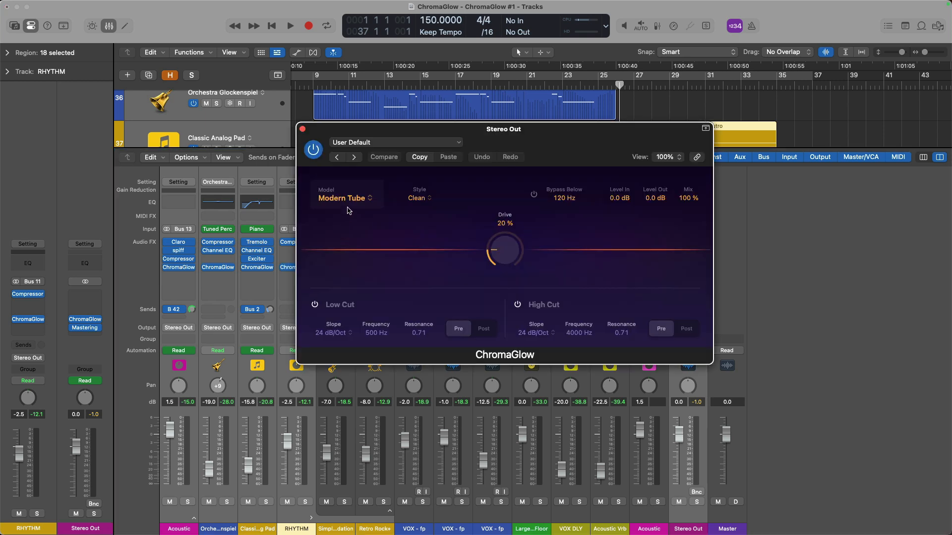
mouse_move(378, 214)
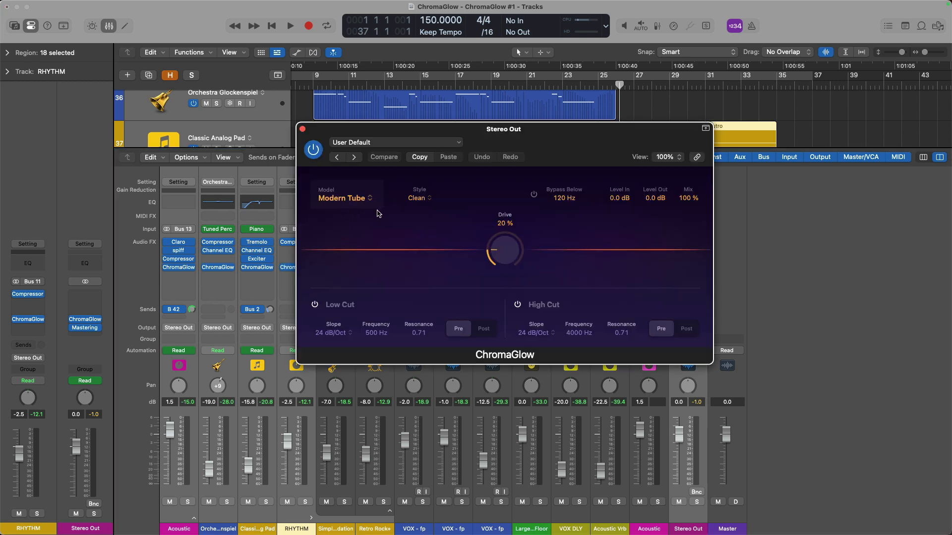
Close the Stereo Out ChromaGlow, audition briefly and hide the mixer.
left_click(302, 129)
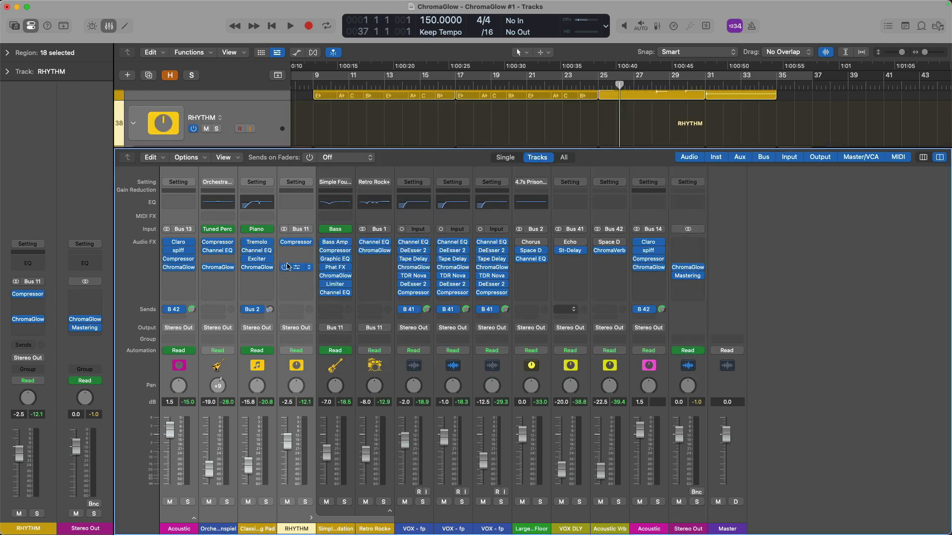
mouse_move(296, 274)
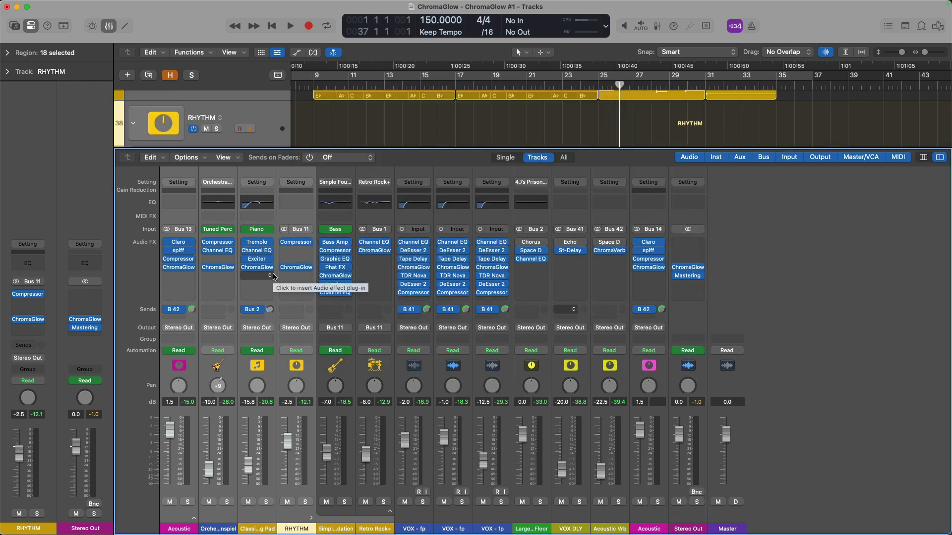
left_click(290, 26)
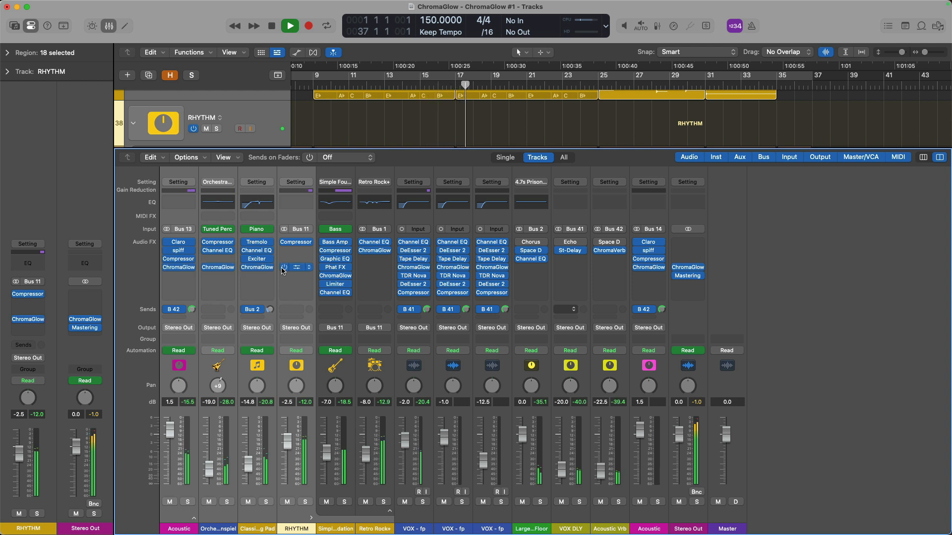
left_click(307, 26)
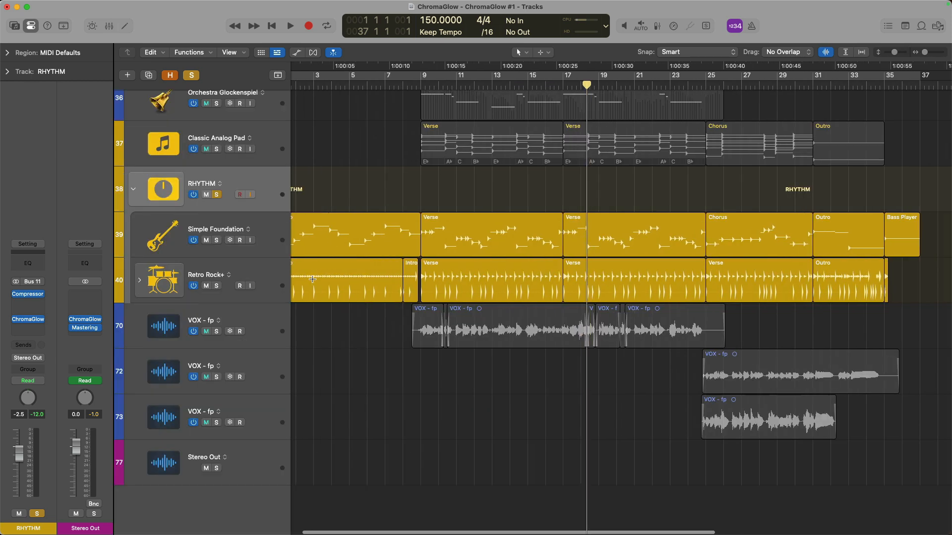
Recolour the RHYTHM bus track magenta from the colour palette.
left_click(140, 281)
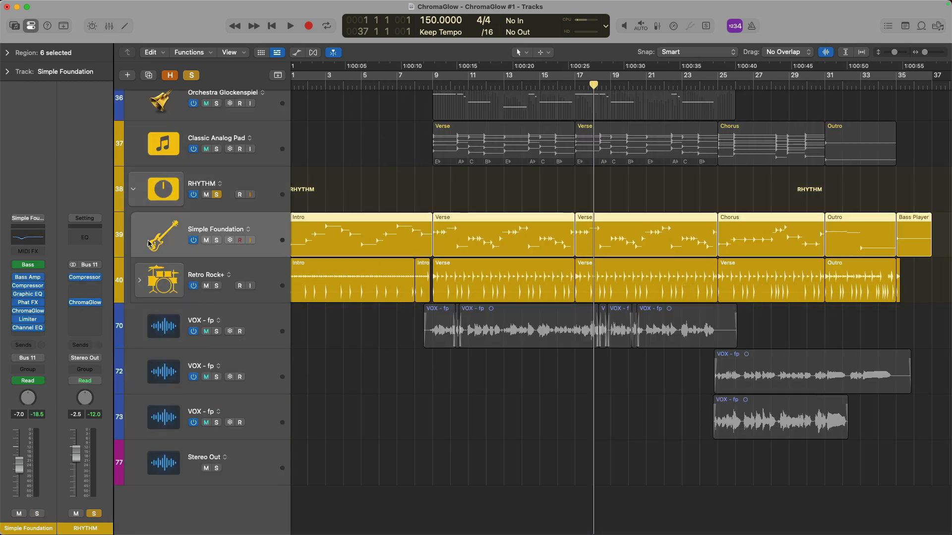
left_click(206, 183)
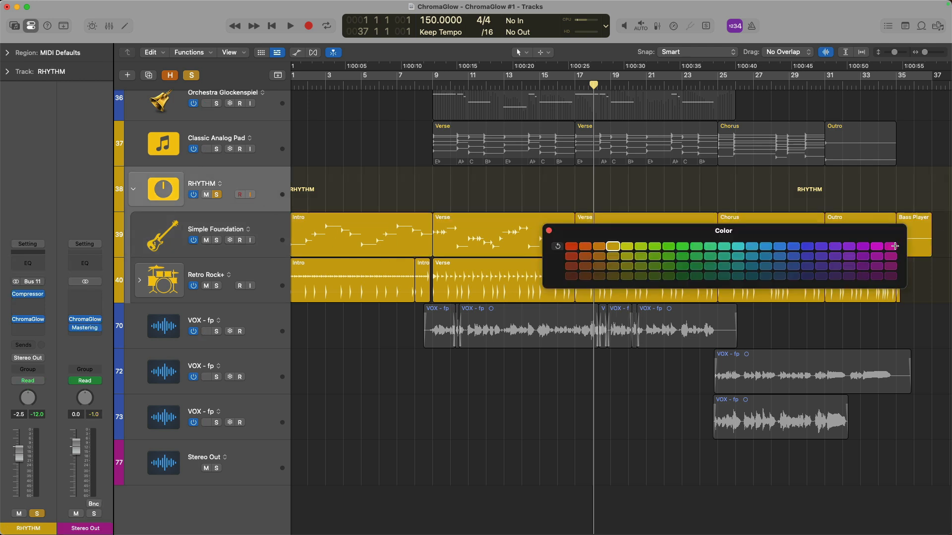
left_click(889, 246)
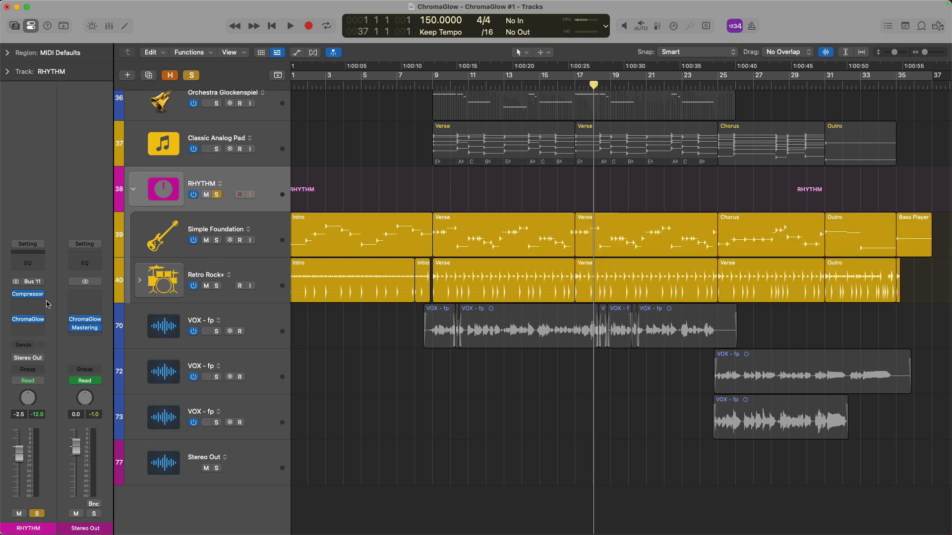
Show the RHYTHM bus ChromaGlow with Retro Tube, Clean style, 20% drive, bypass below 120 Hz.
double_click(28, 320)
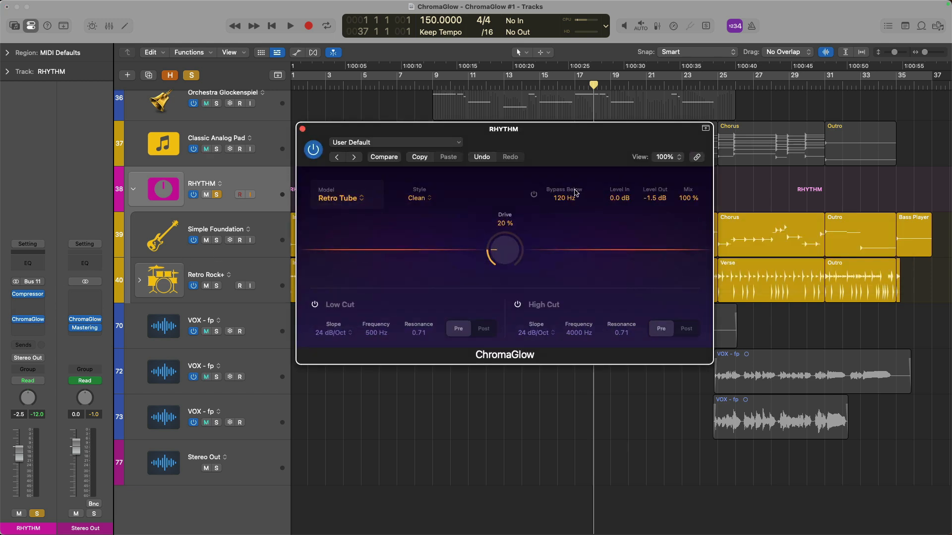
left_click(341, 198)
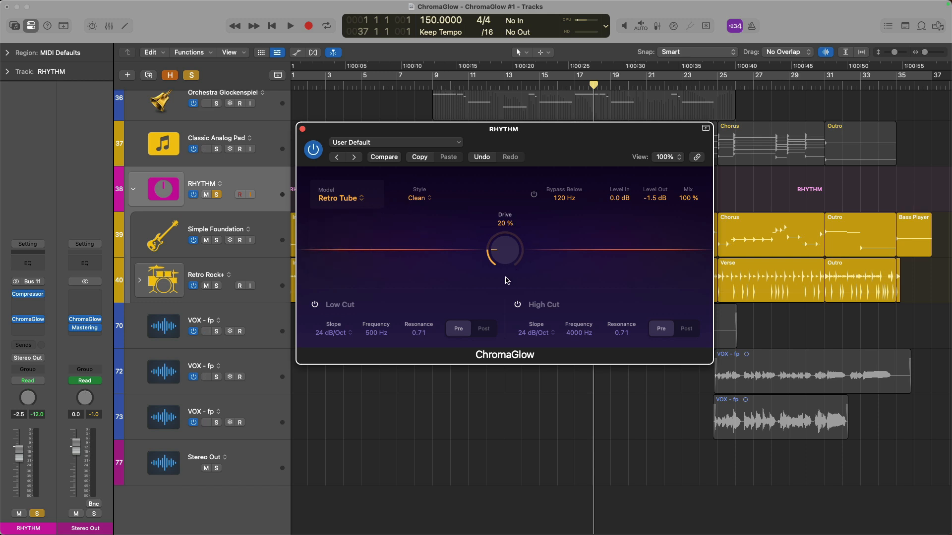
Audition the rhythm bus ChromaGlow at 96% drive, toggling bypass on and off to compare, then stop.
left_click(289, 26)
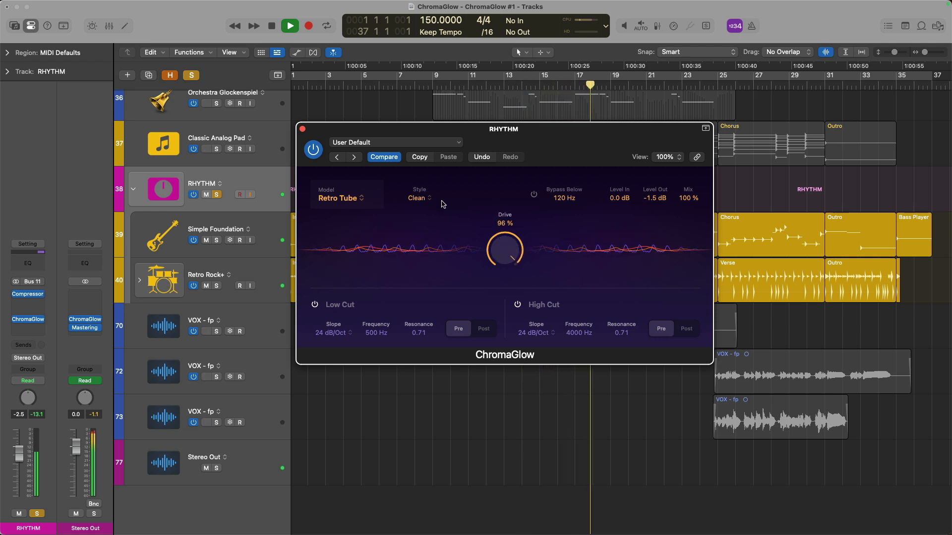
left_click(313, 150)
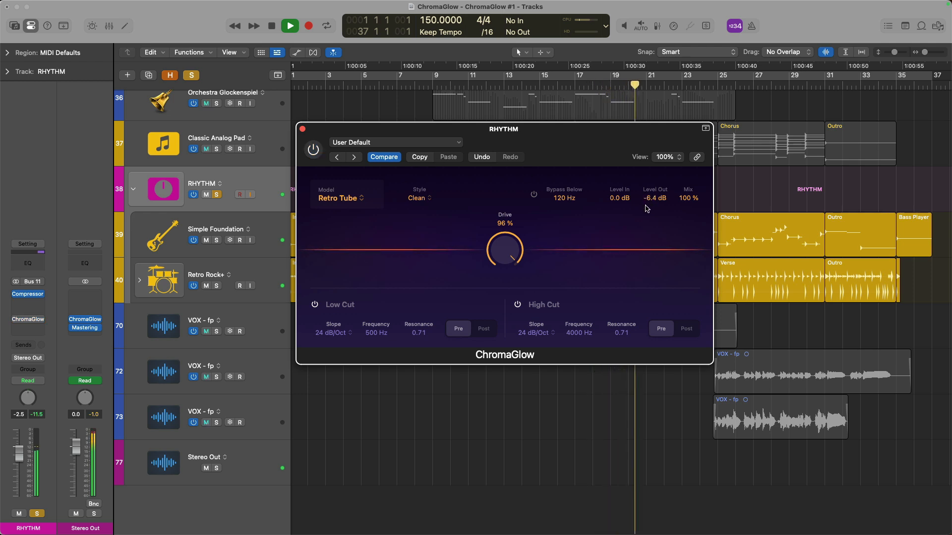
left_click(314, 150)
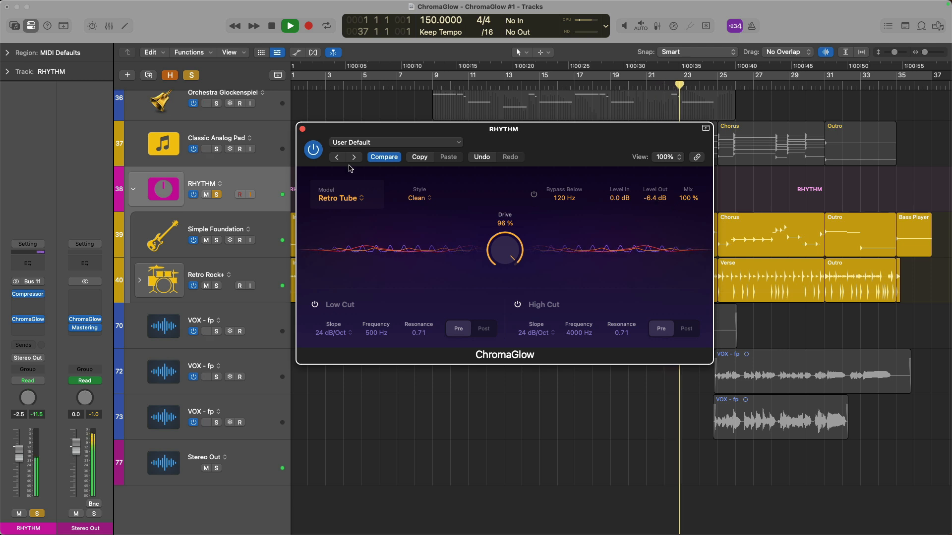
left_click(314, 150)
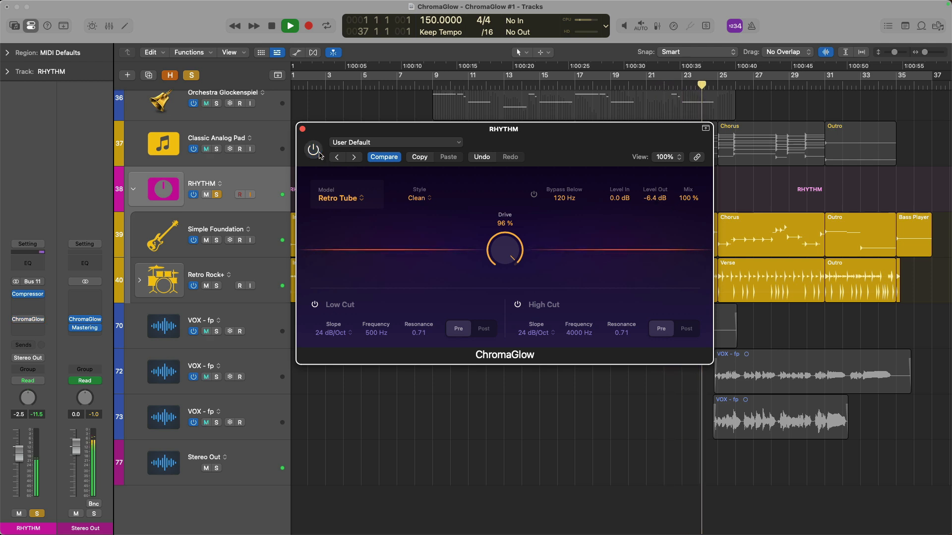
left_click(313, 150)
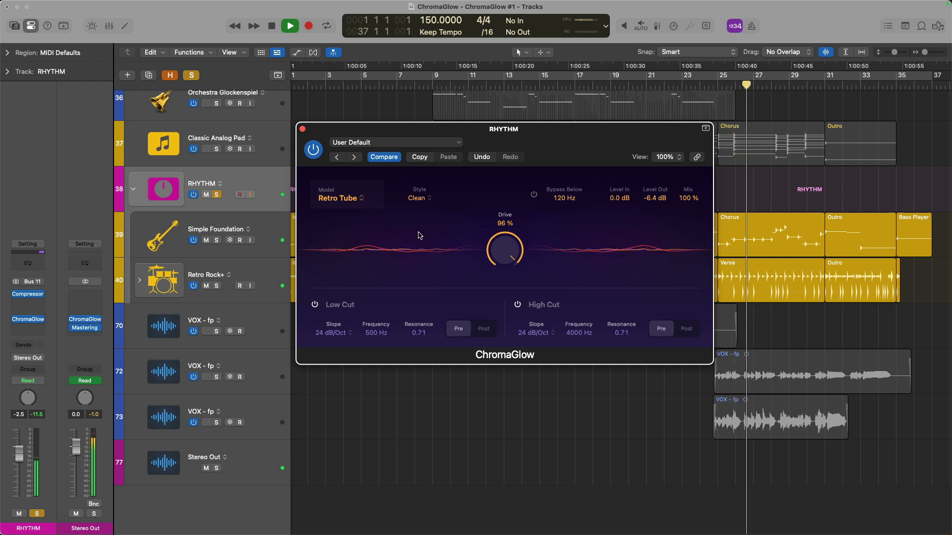
left_click(307, 26)
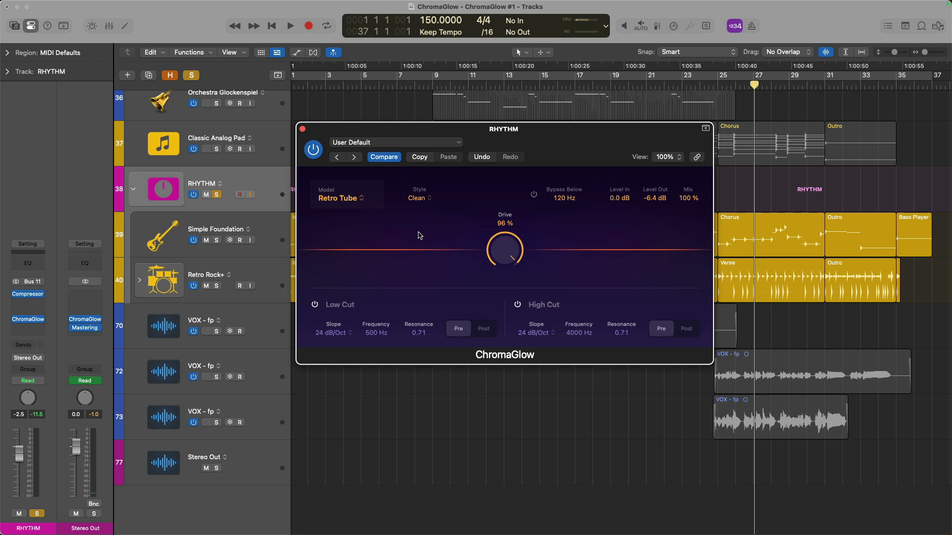
Switch the rhythm bus ChromaGlow to the Colorful style at 86% drive and audition it.
left_click(418, 199)
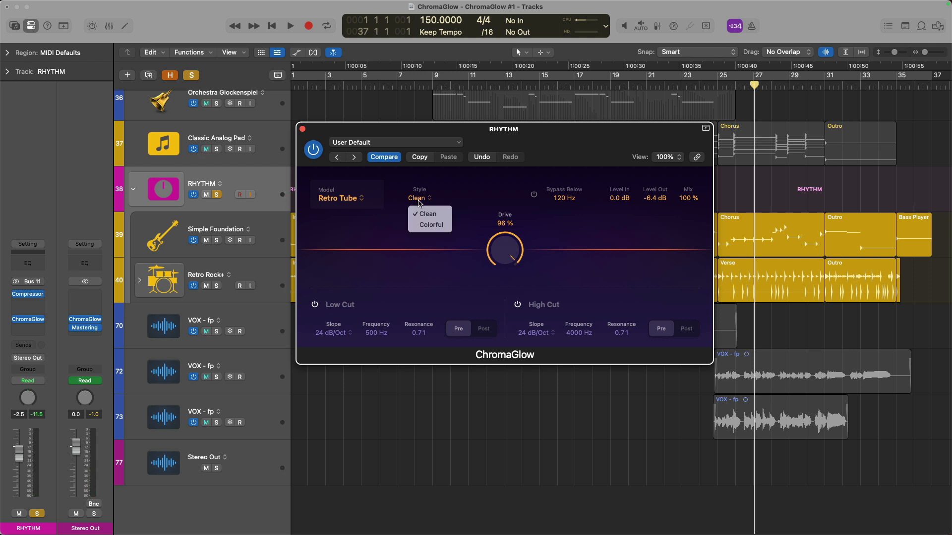
mouse_move(429, 224)
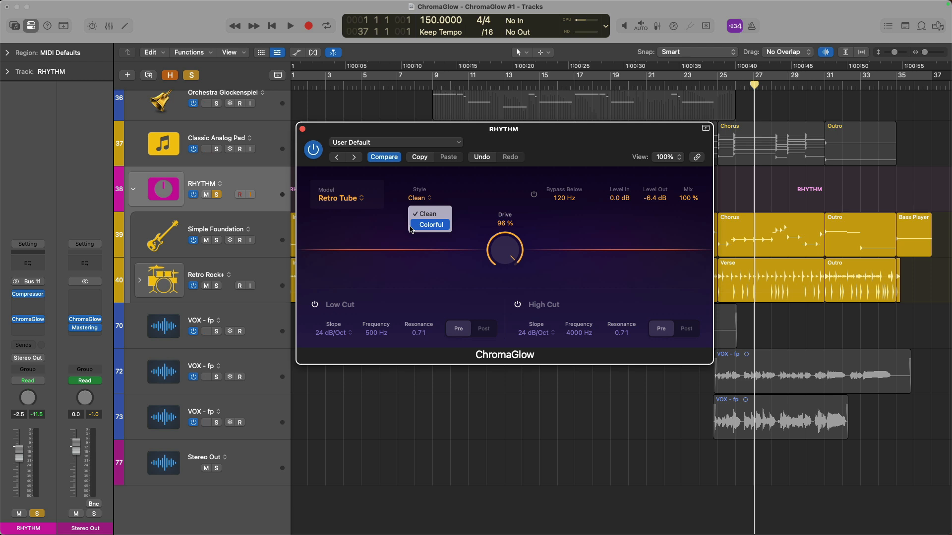
left_click(431, 225)
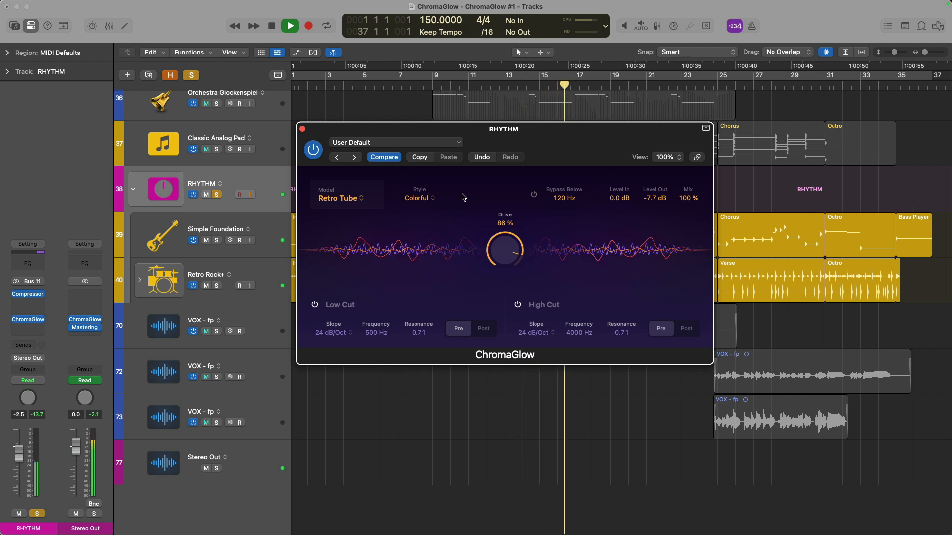
left_click(289, 25)
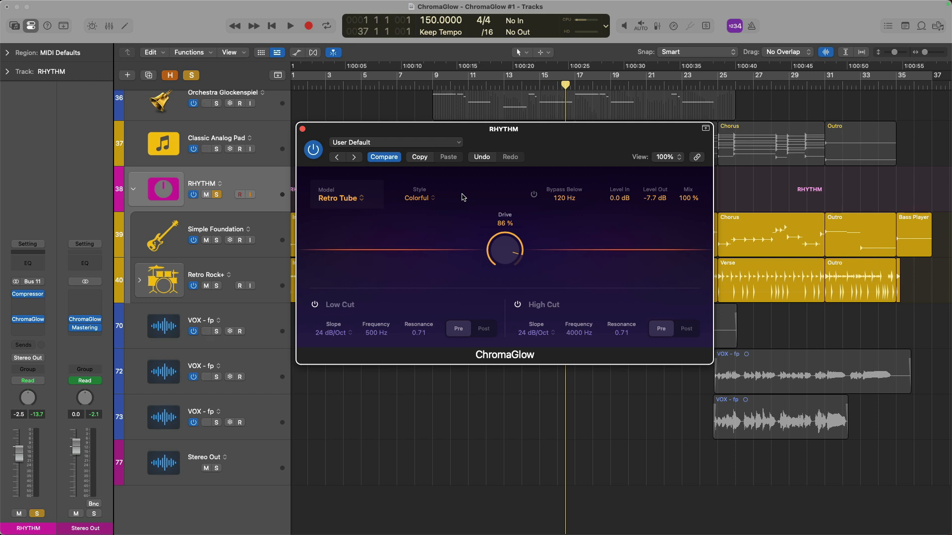
left_click(419, 198)
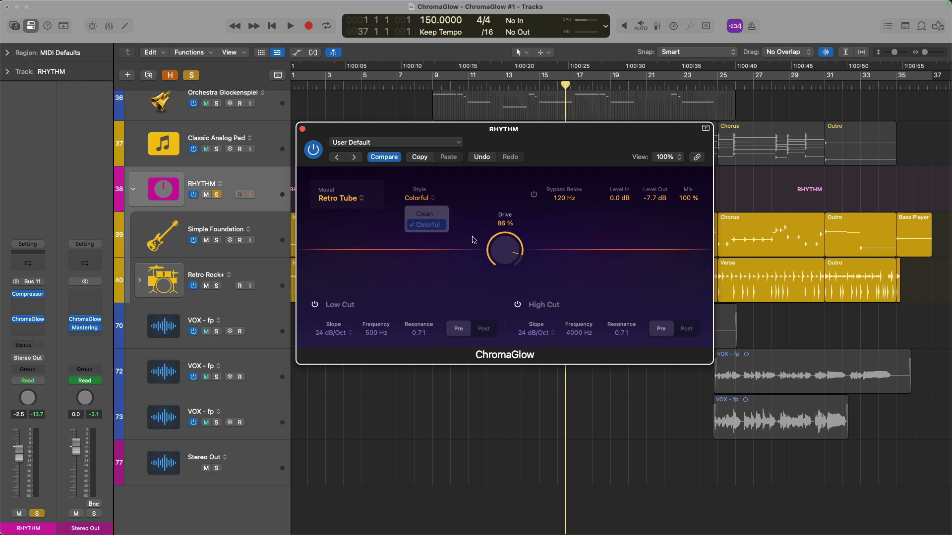
Put ChromaGlow back on the Clean style at 95% drive, Level Out -6.0 dB, auditioned in playback.
left_click(423, 214)
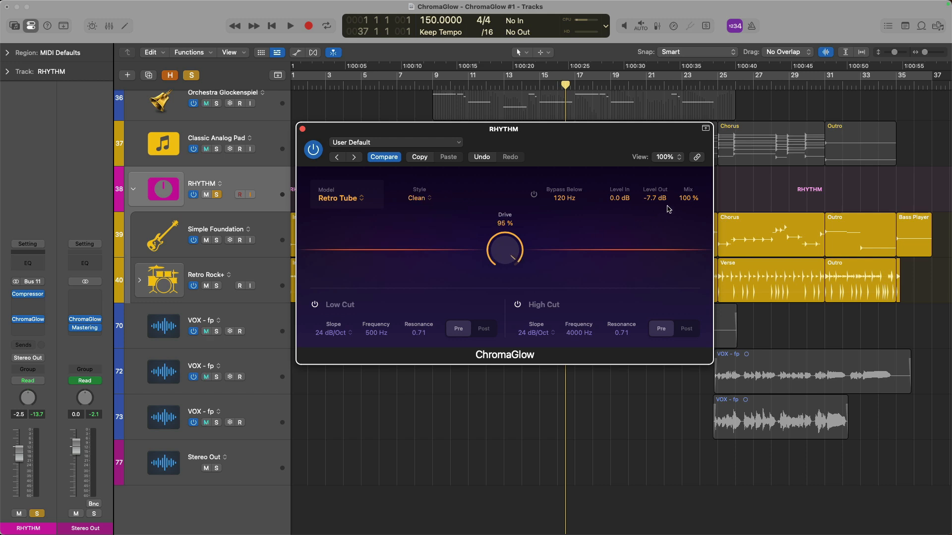
left_click(289, 25)
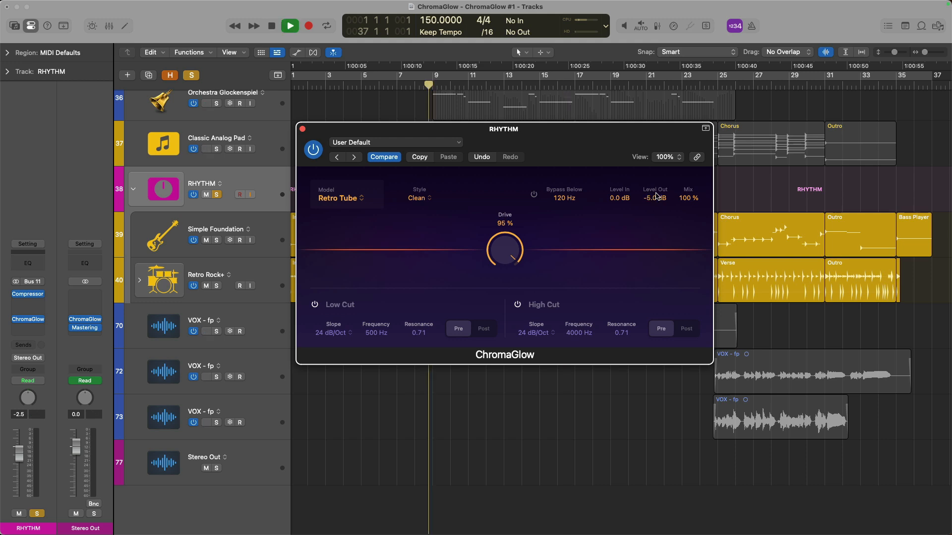
left_click(289, 25)
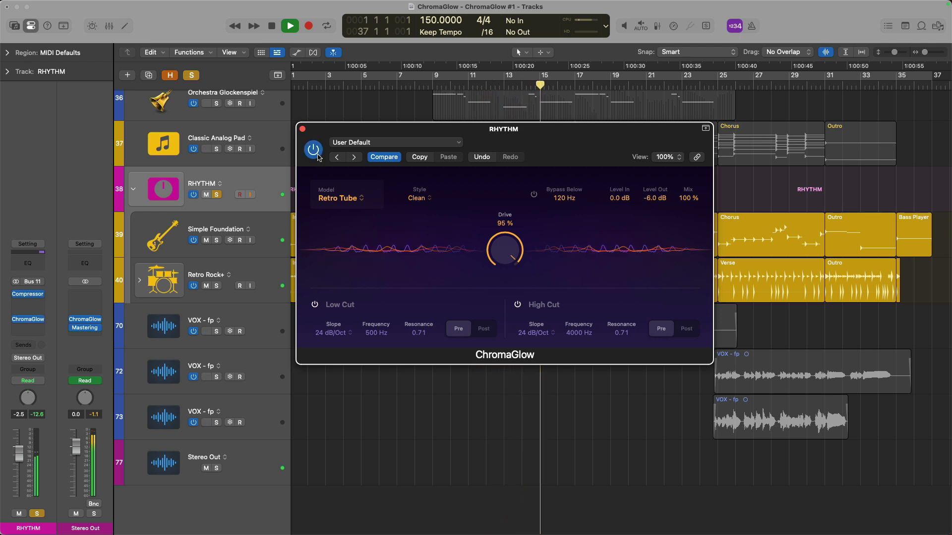
left_click(290, 26)
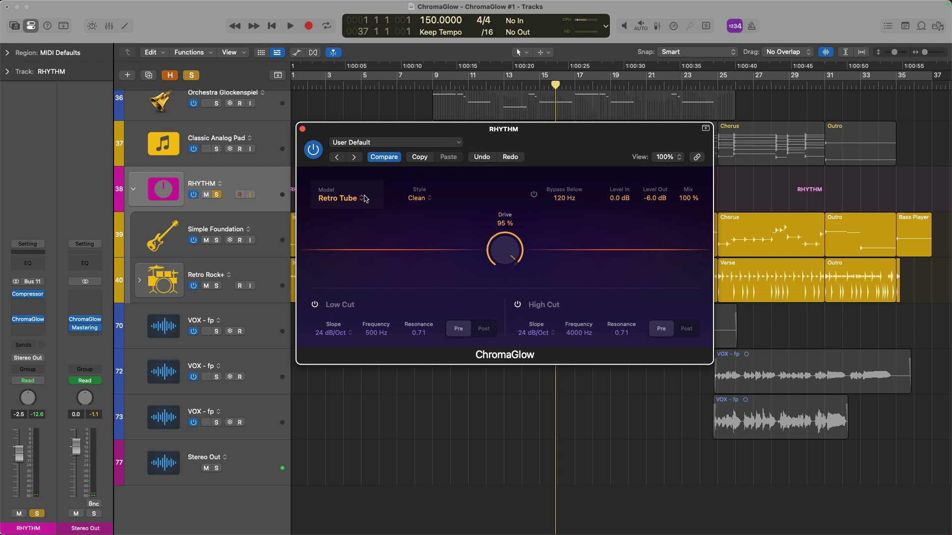
Drop the Modern Tube drive to 54%, A/B-ing ChromaGlow against the bypassed rhythm bus while playing.
left_click(344, 198)
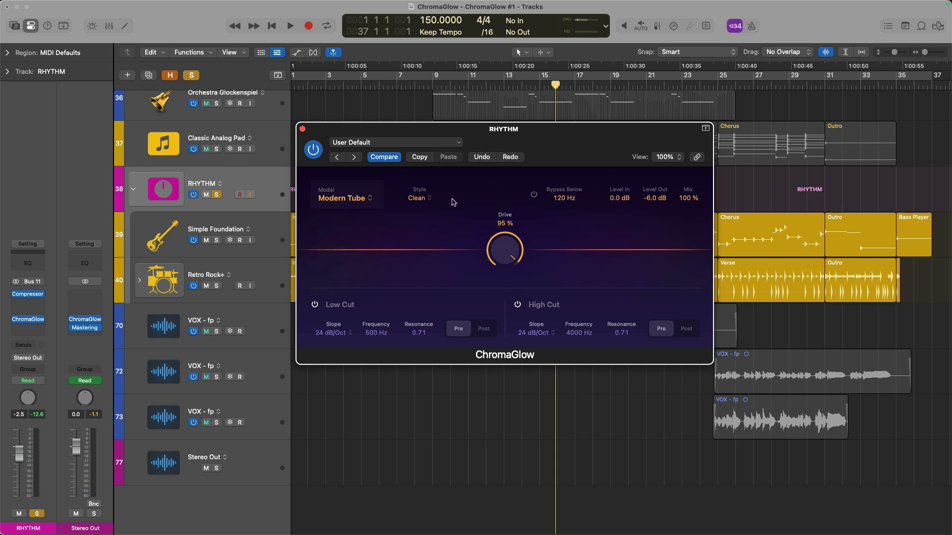
left_click(290, 26)
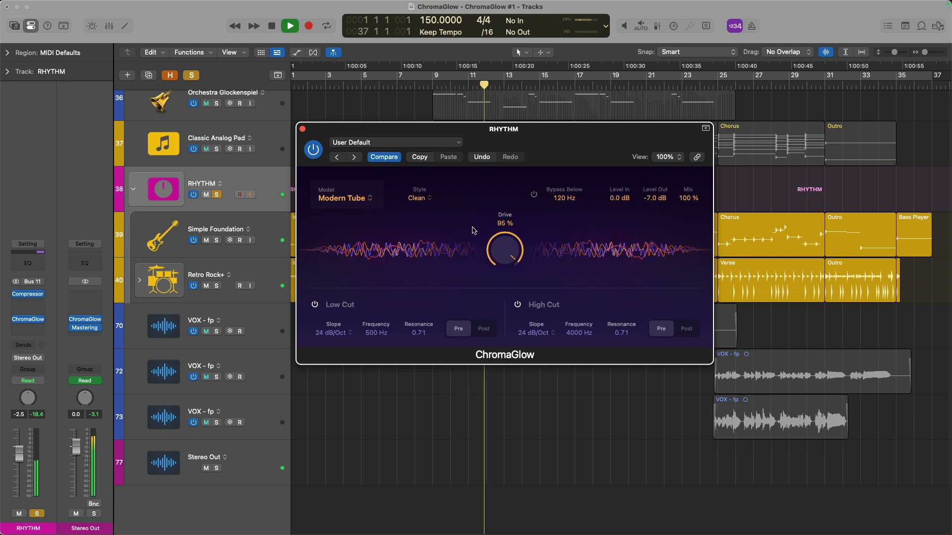
left_click(313, 150)
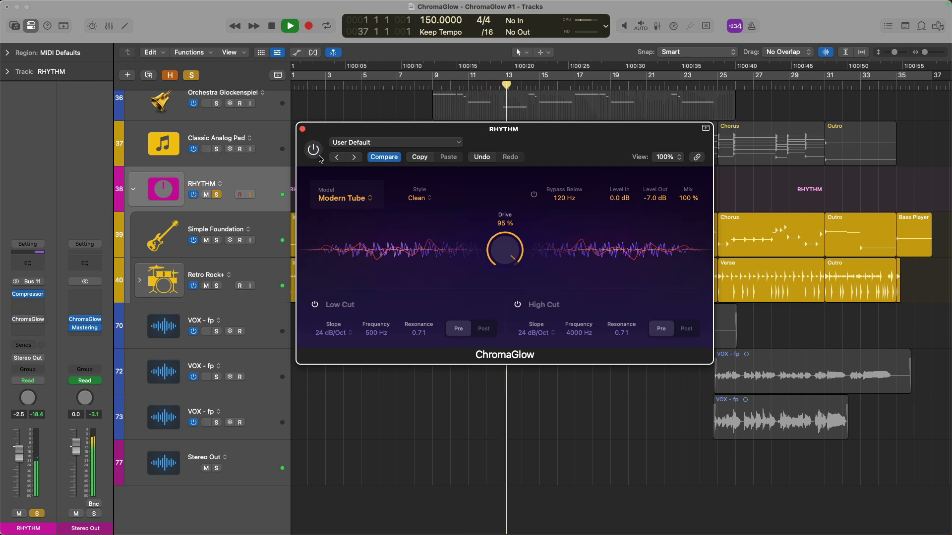
left_click(314, 149)
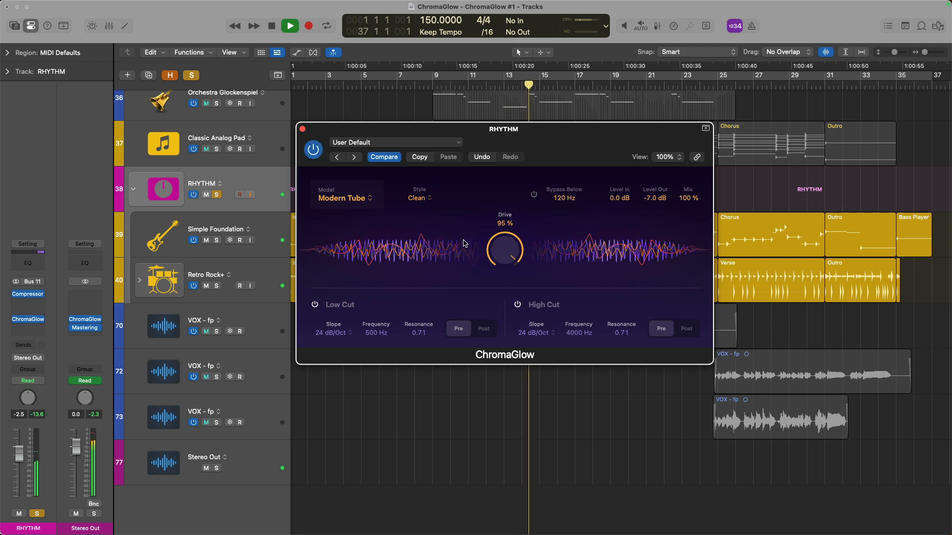
left_click(290, 25)
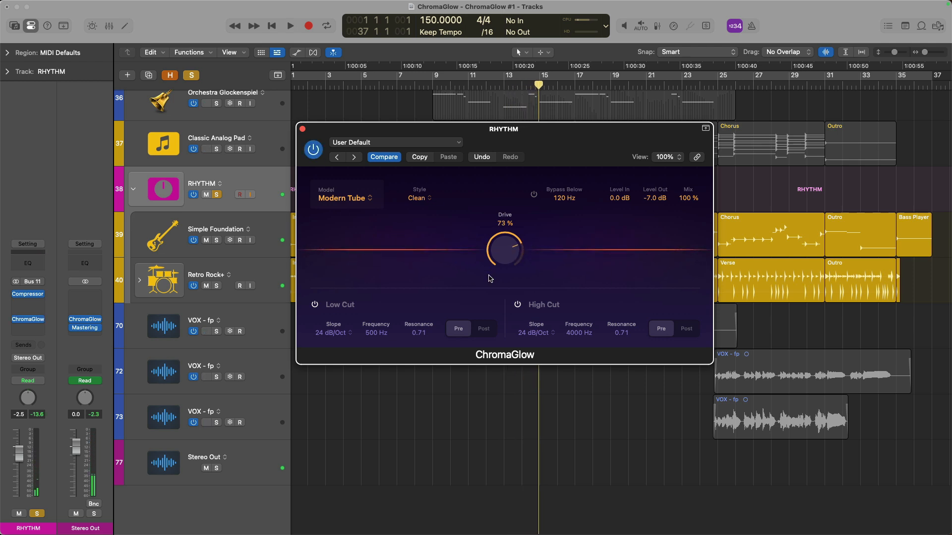
left_click(290, 26)
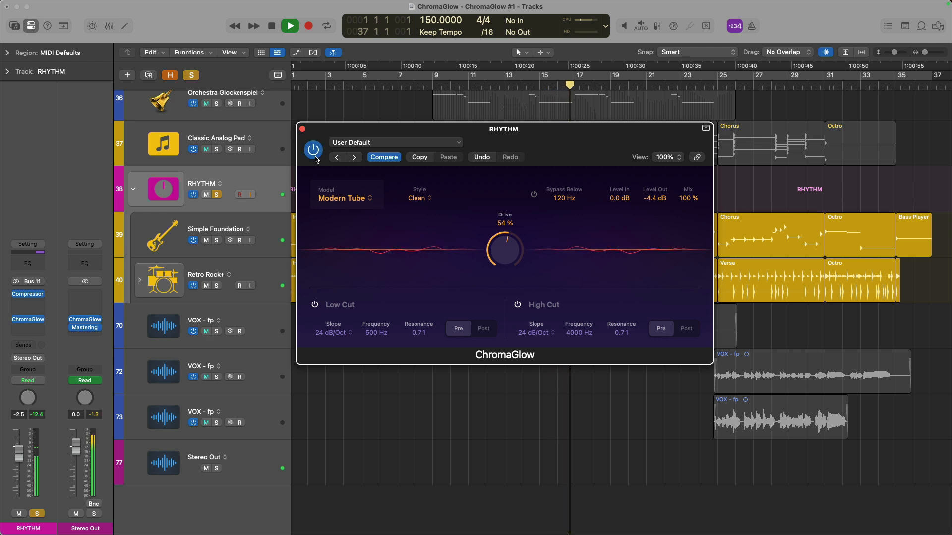
left_click(290, 26)
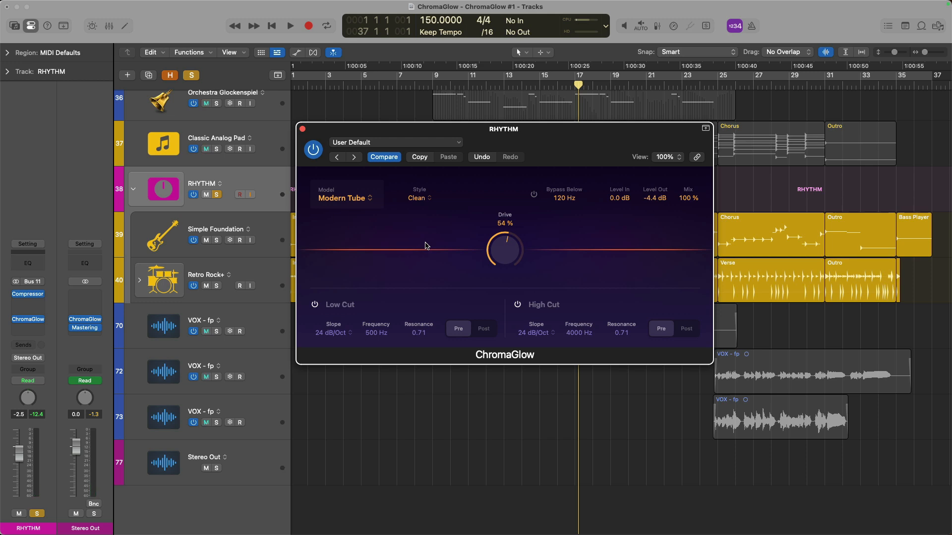
mouse_move(423, 245)
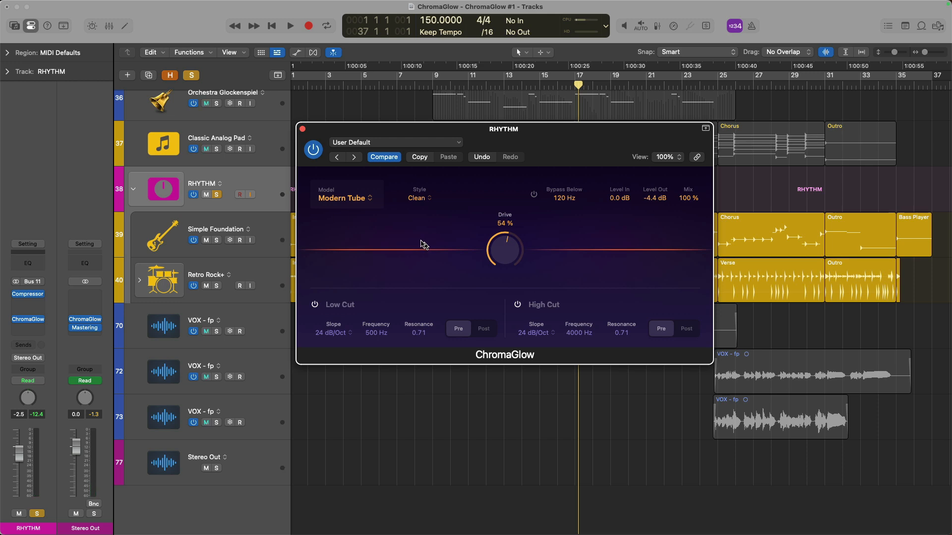
Choose the Magnetic model and audition it at 67% drive, -5.1 dB output.
left_click(343, 198)
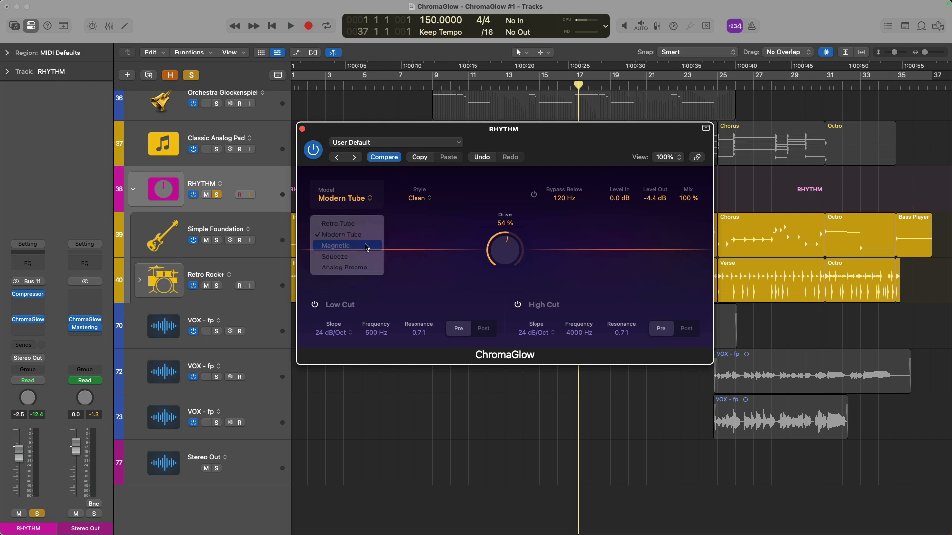
left_click(336, 244)
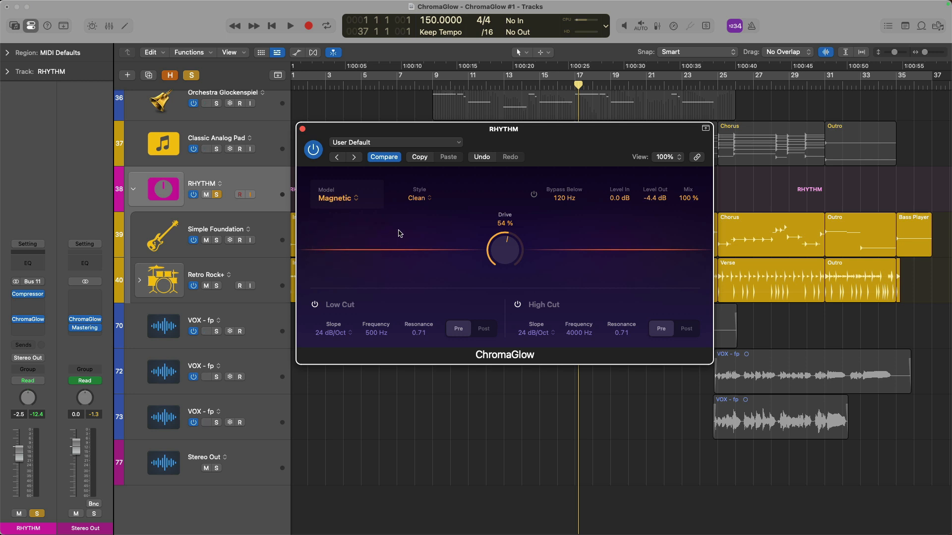
left_click(290, 26)
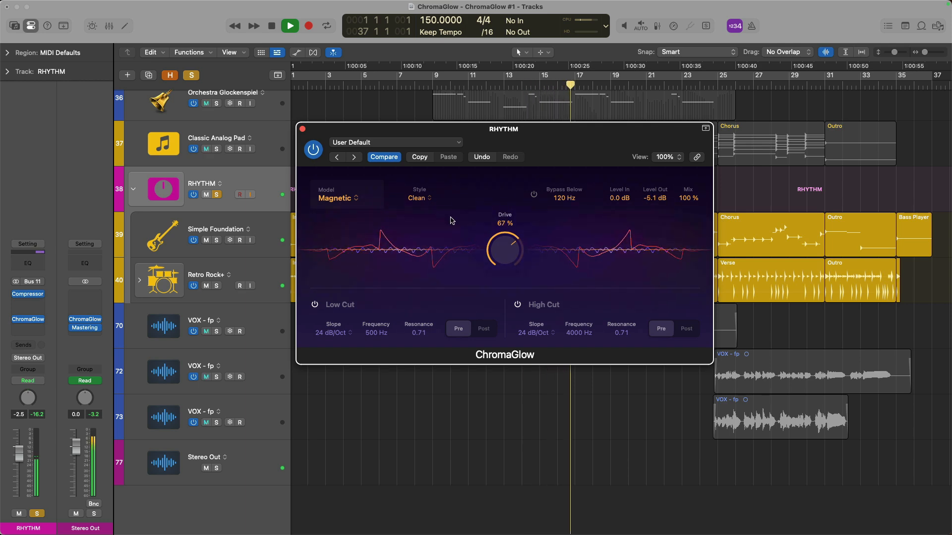
left_click(307, 26)
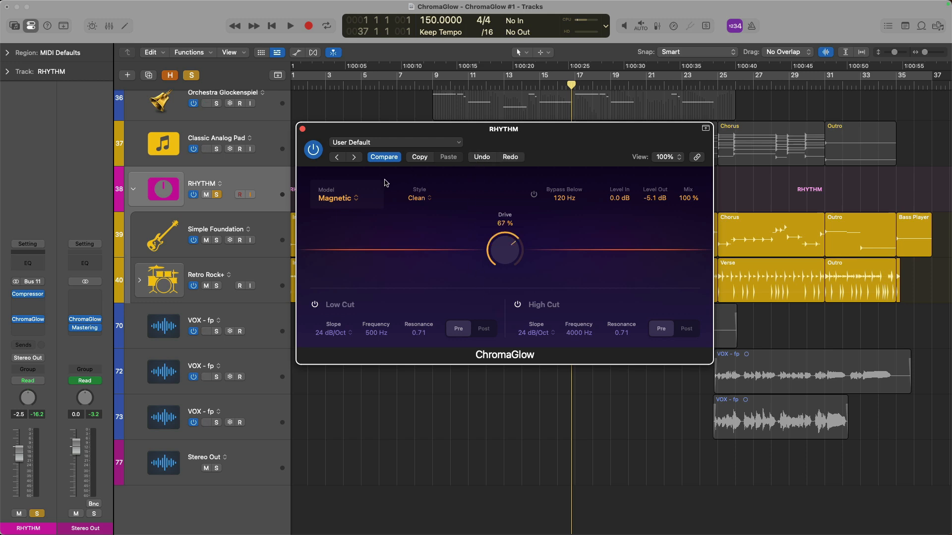
Select the Squeeze model with Soft Press style and compare it against bypass during playback.
left_click(337, 199)
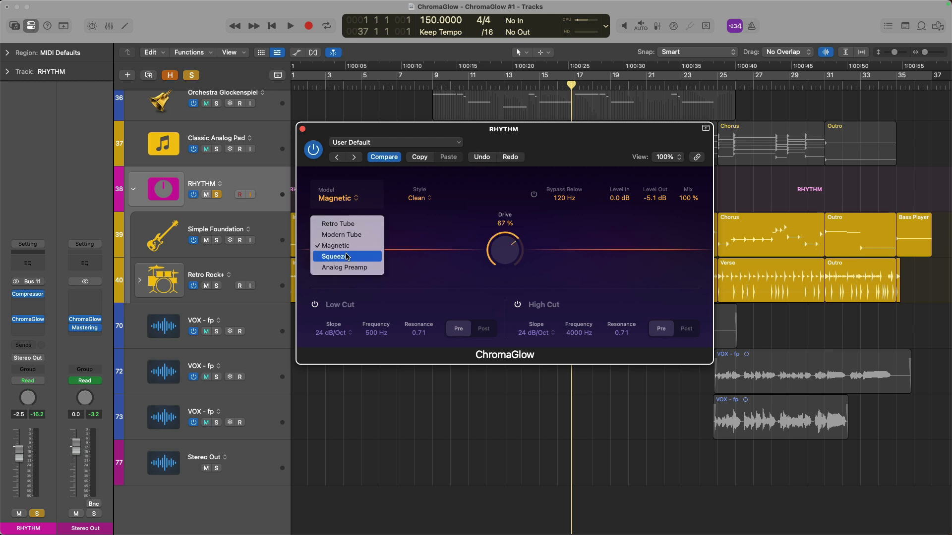
left_click(333, 255)
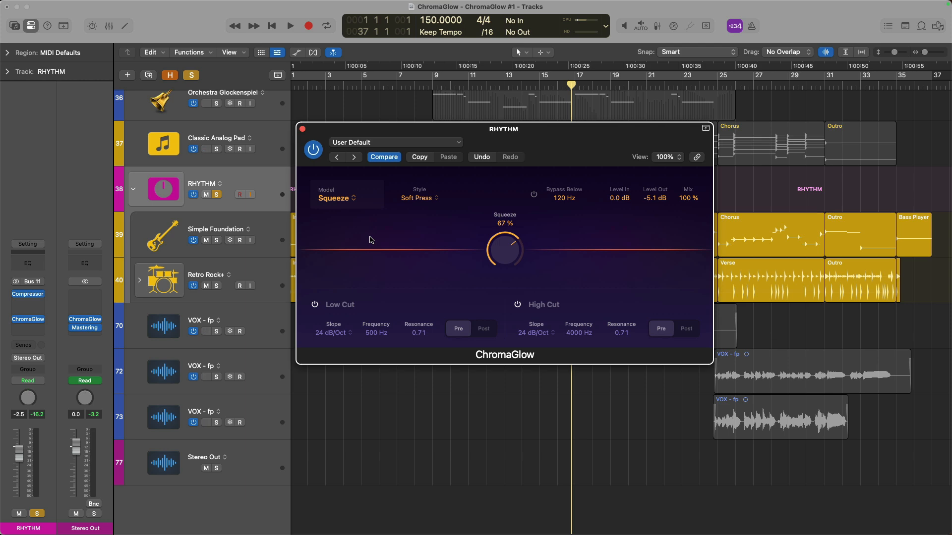
left_click(290, 26)
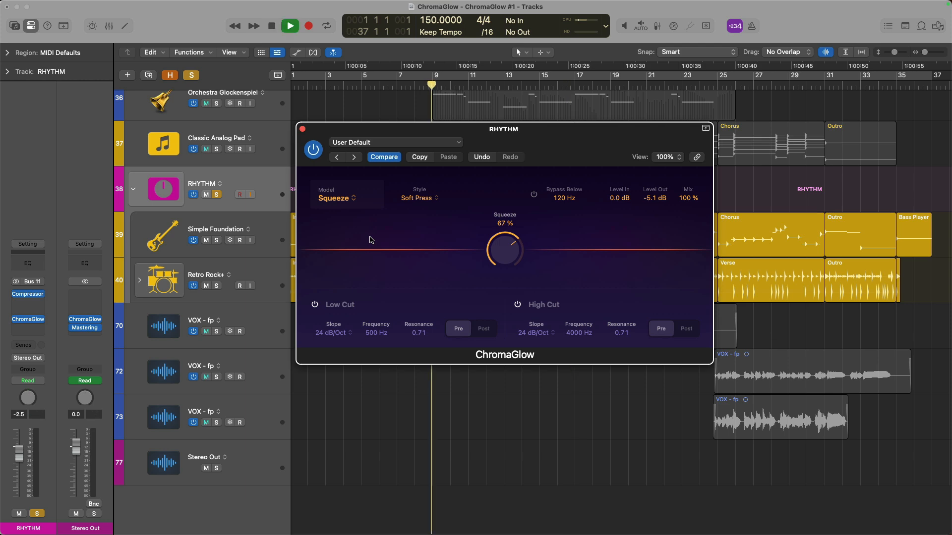
left_click(290, 26)
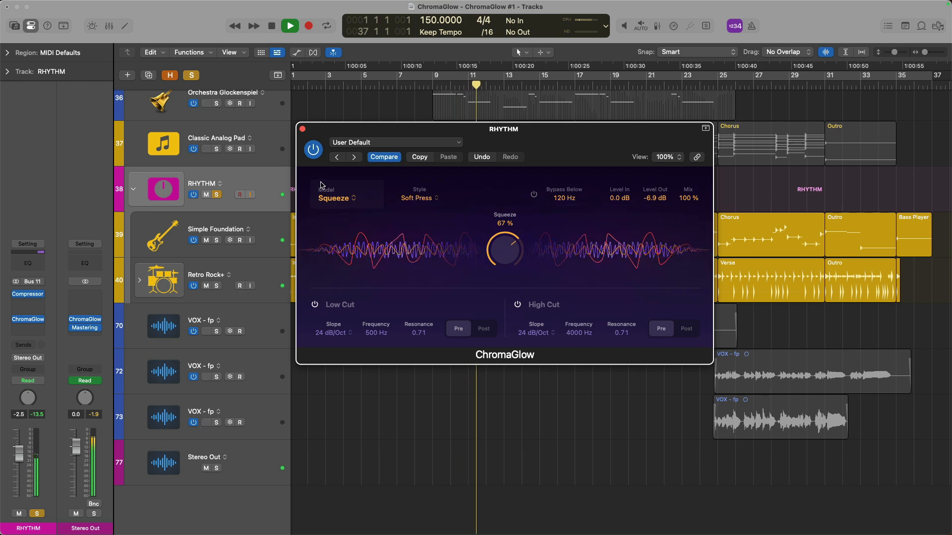
left_click(314, 149)
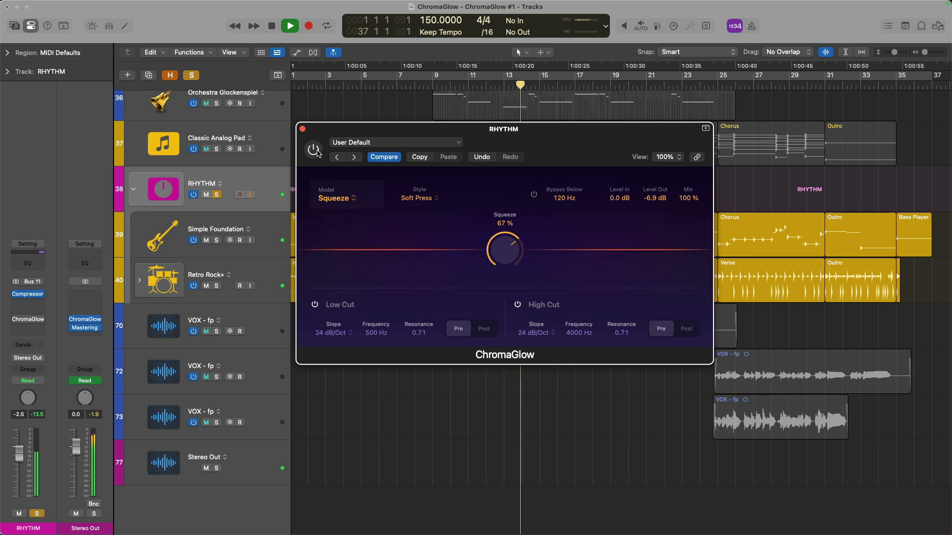
left_click(314, 150)
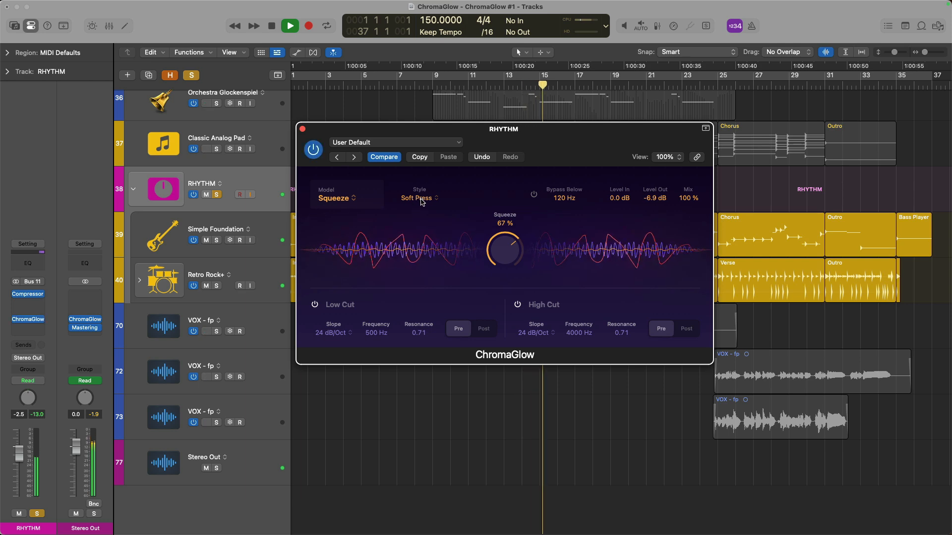
left_click(289, 26)
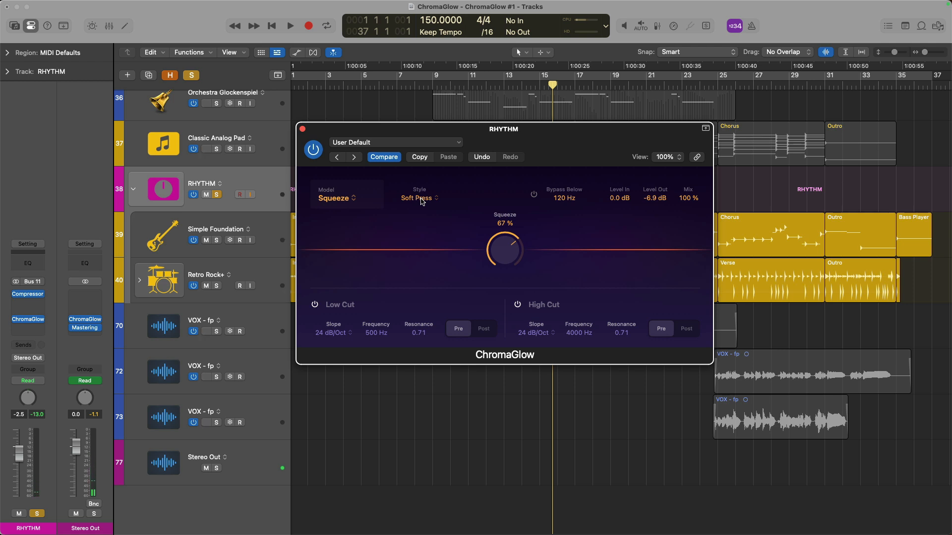
mouse_move(473, 201)
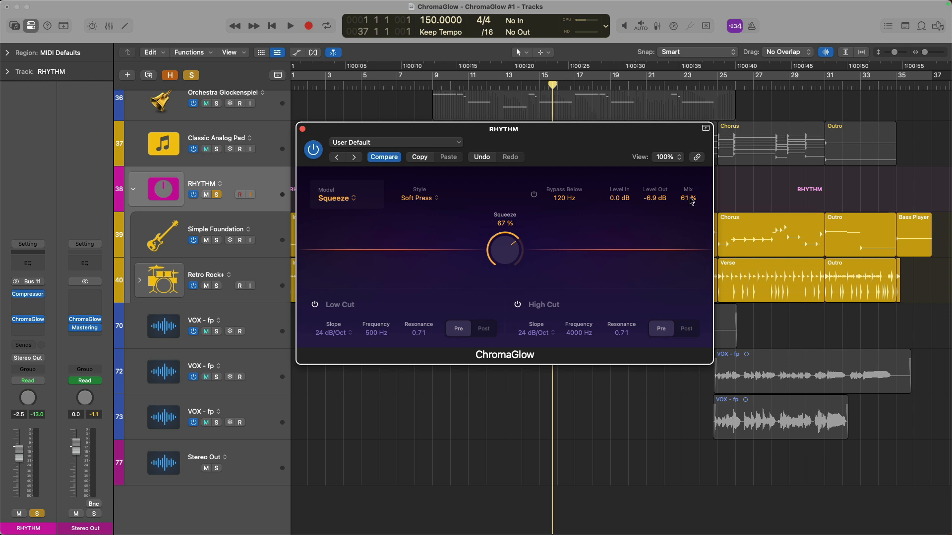
Audition Squeeze at a reduced Mix value, re-engaging the plug-in after bypassing.
left_click(289, 26)
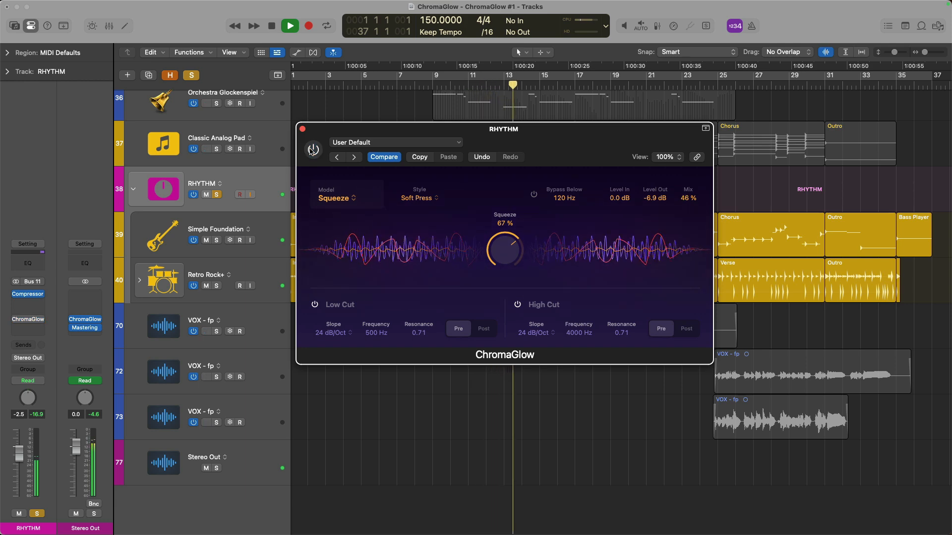
left_click(312, 150)
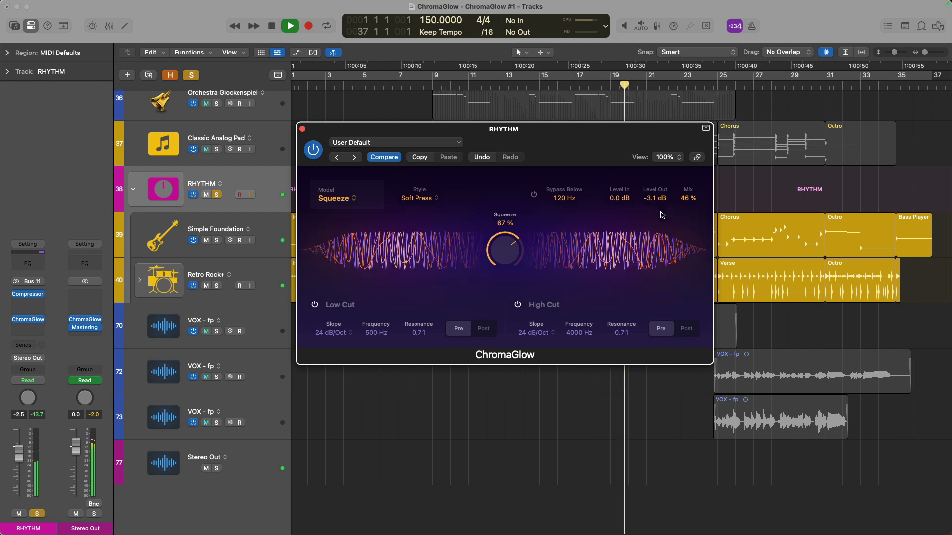
left_click(289, 26)
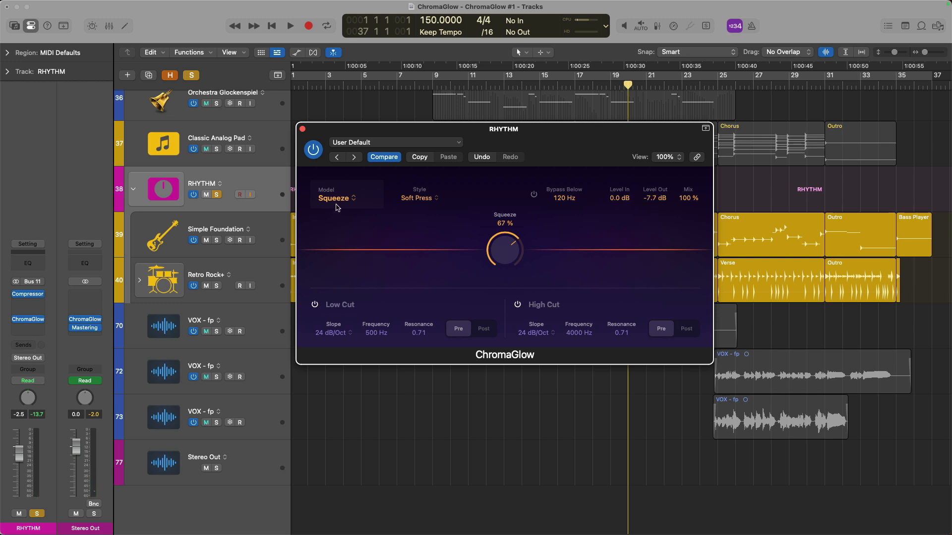
left_click(337, 198)
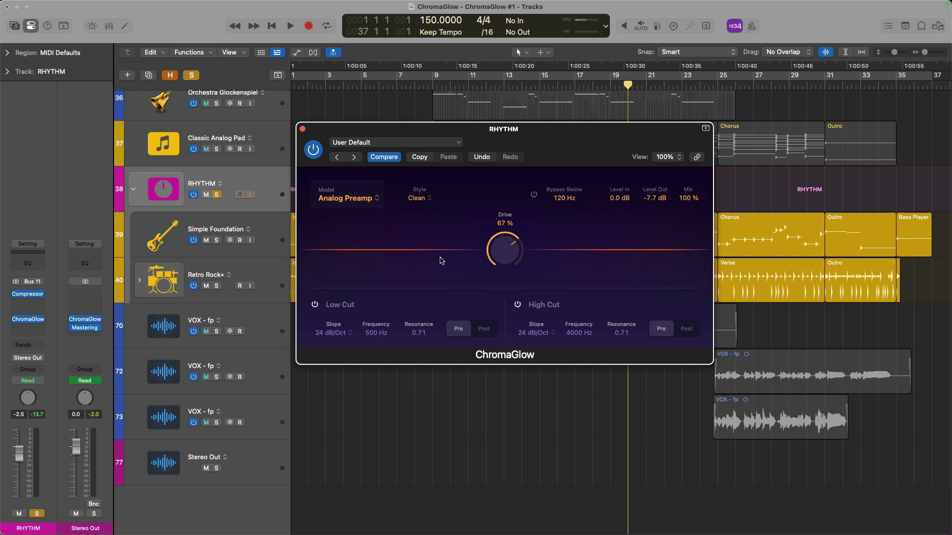
Audition Analog Preamp at 95% drive on the rhythm bus, then return to Modern Tube.
left_click(290, 25)
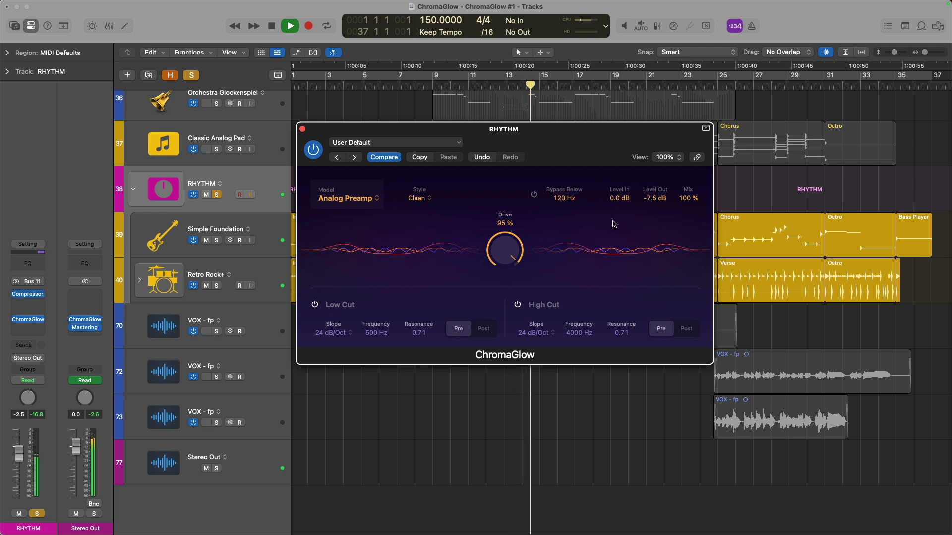
left_click(289, 26)
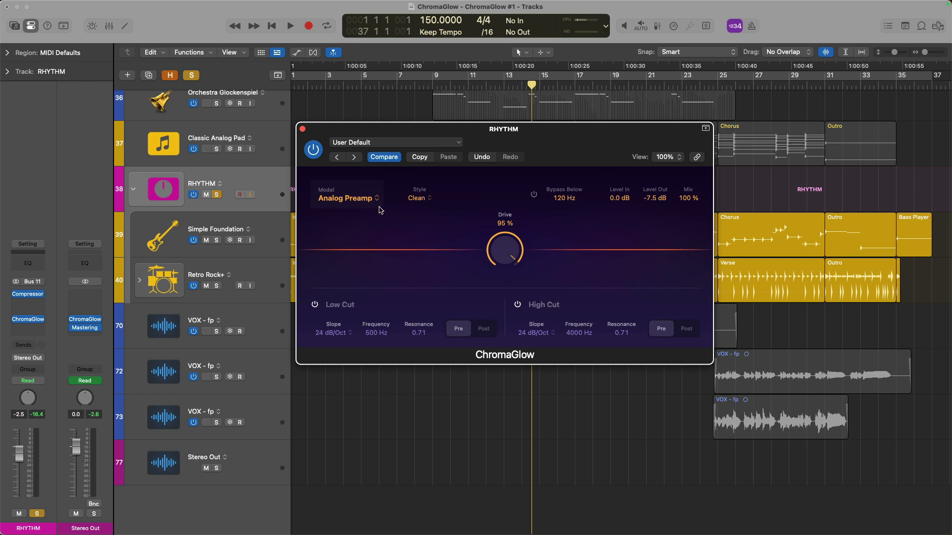
left_click(347, 198)
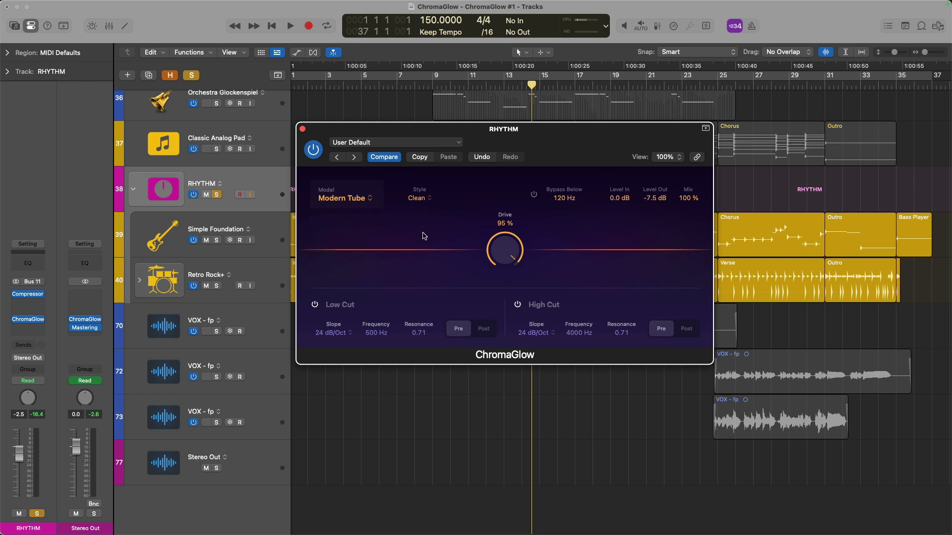
mouse_move(536, 198)
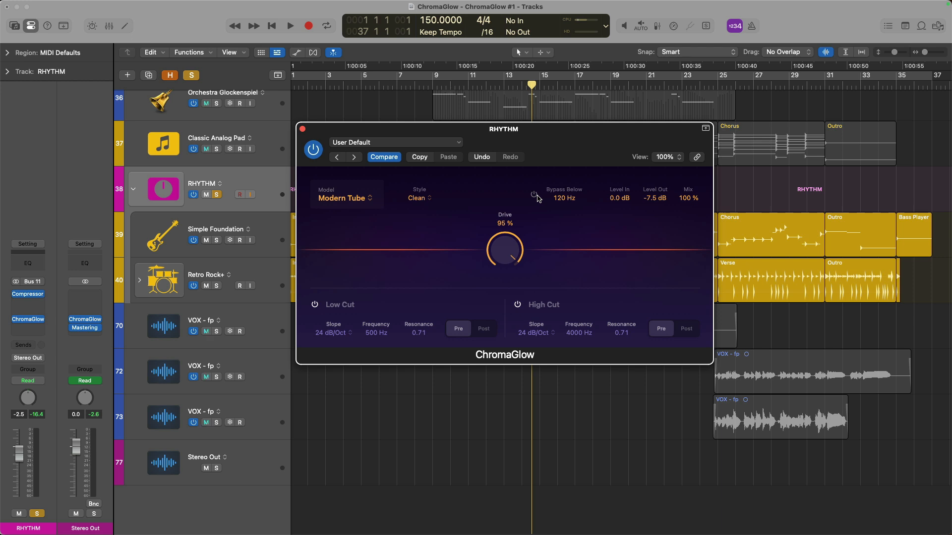
Compare Modern Tube at 69% drive against bypass, then engage Bypass Below for the low end.
left_click(289, 26)
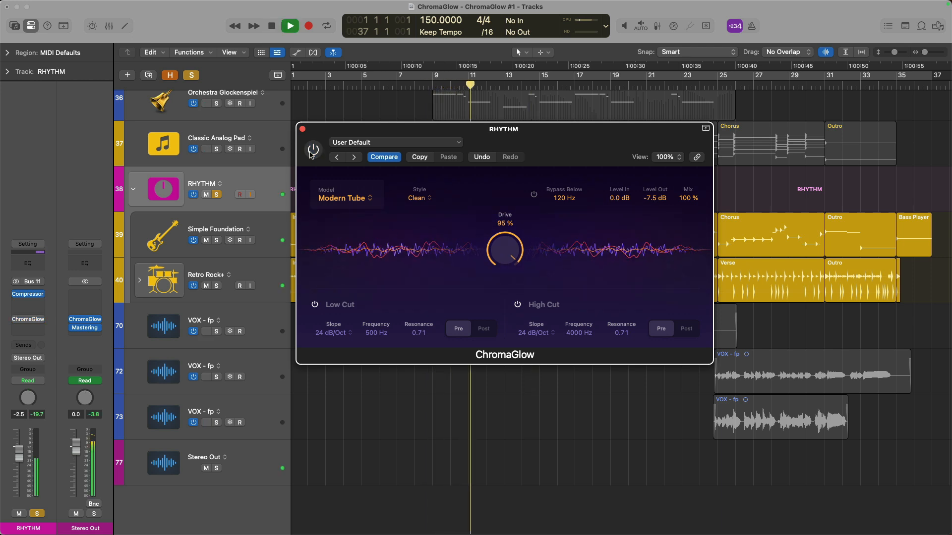
left_click(313, 149)
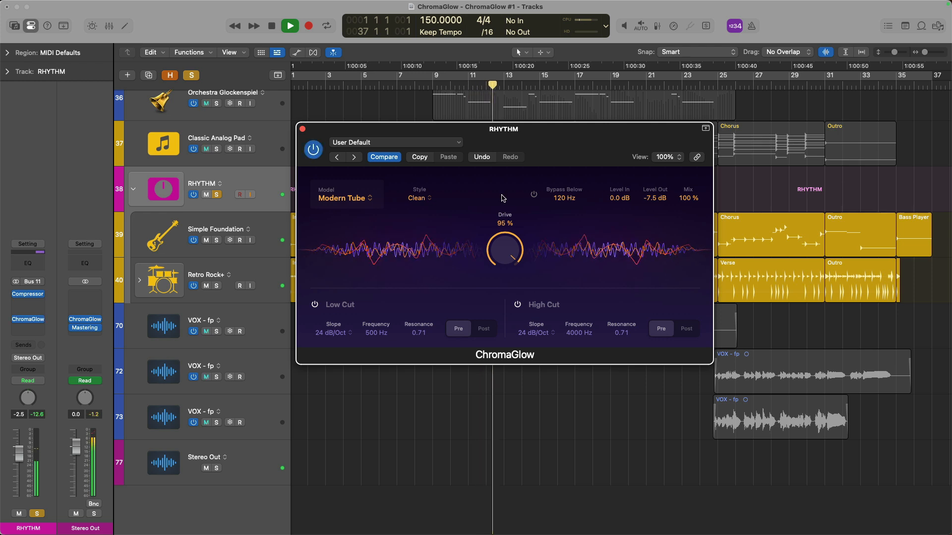
left_click(290, 26)
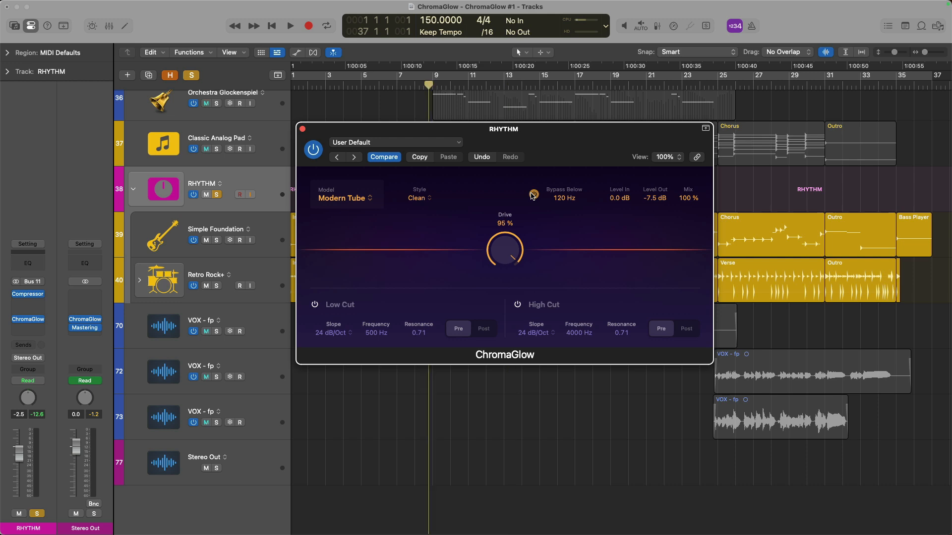
left_click(290, 26)
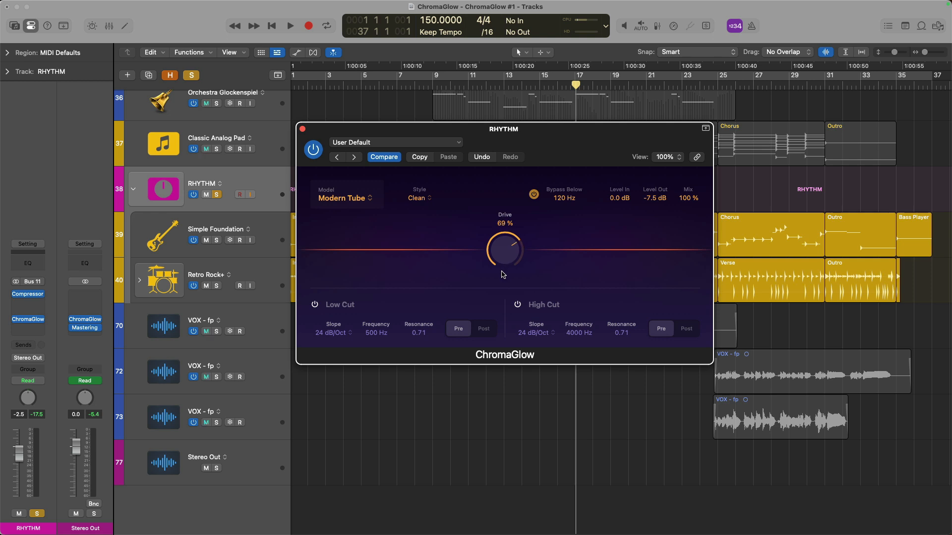
Turn Bypass Below off again and move to Retro Tube at 20% drive.
left_click(289, 26)
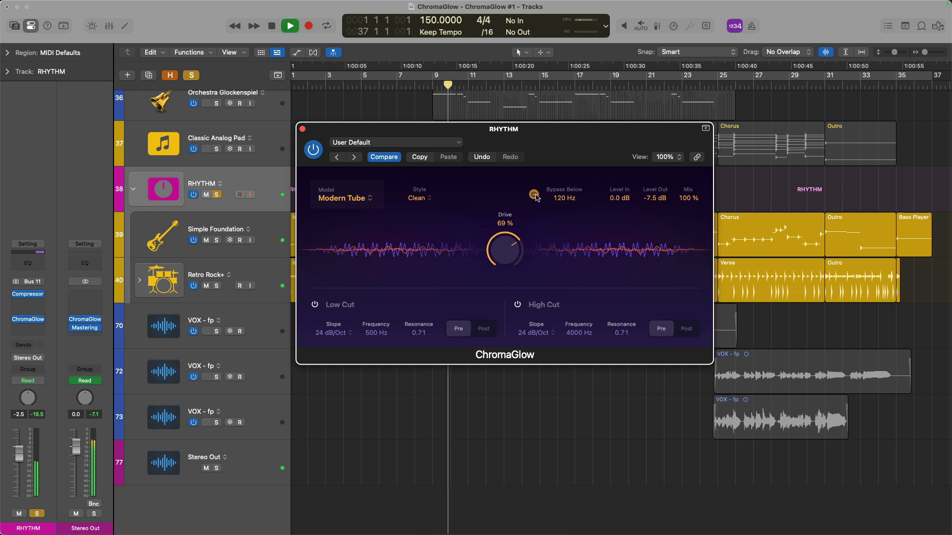
left_click(535, 193)
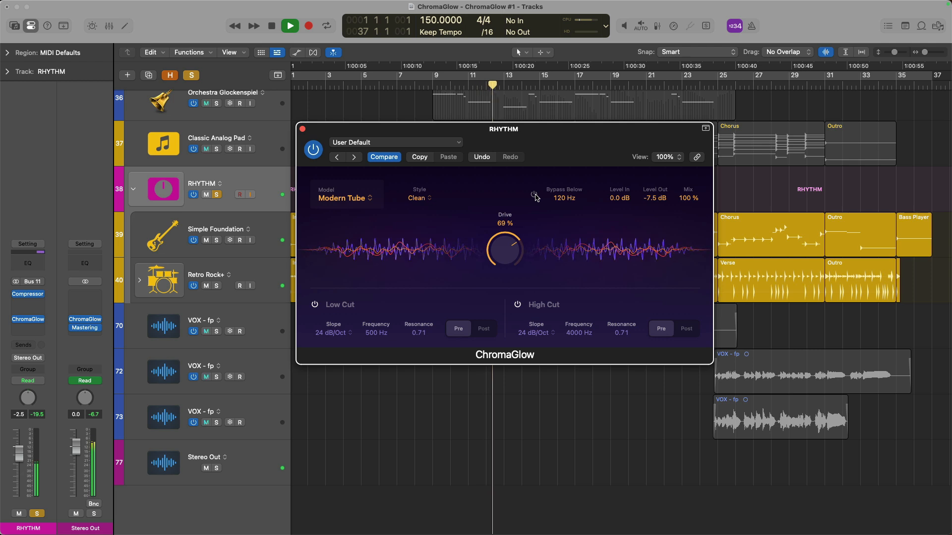
left_click(533, 194)
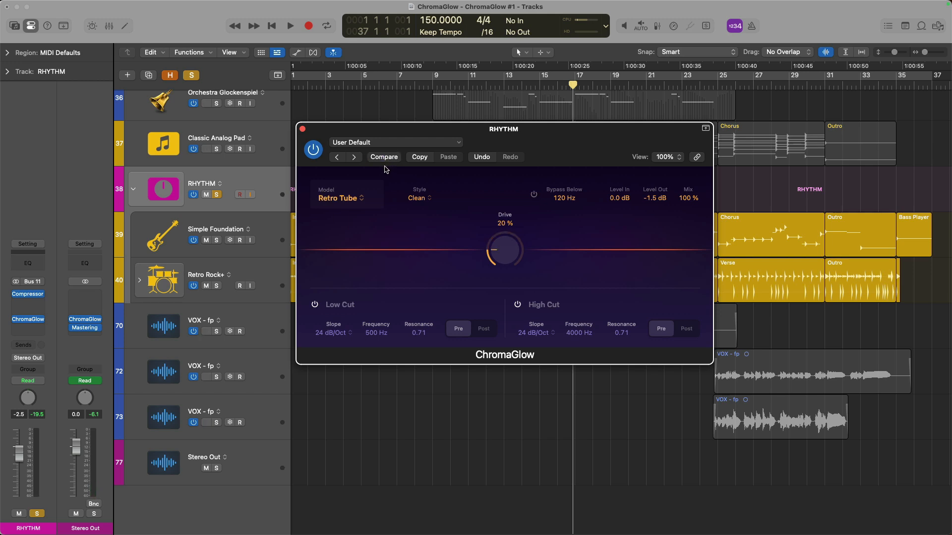
Close the rhythm bus plug-in, show the Mixer, and bring up ChromaGlow on Stereo Out.
left_click(301, 129)
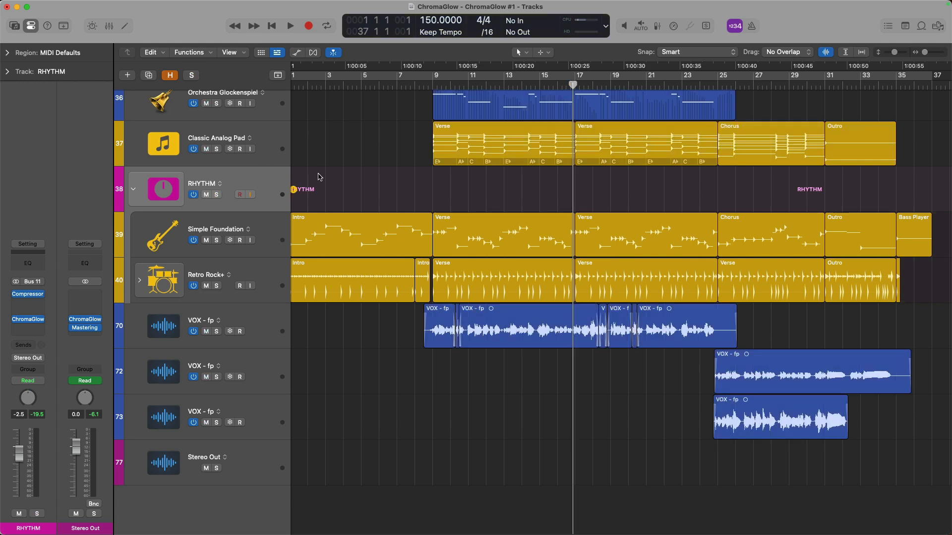
left_click(109, 25)
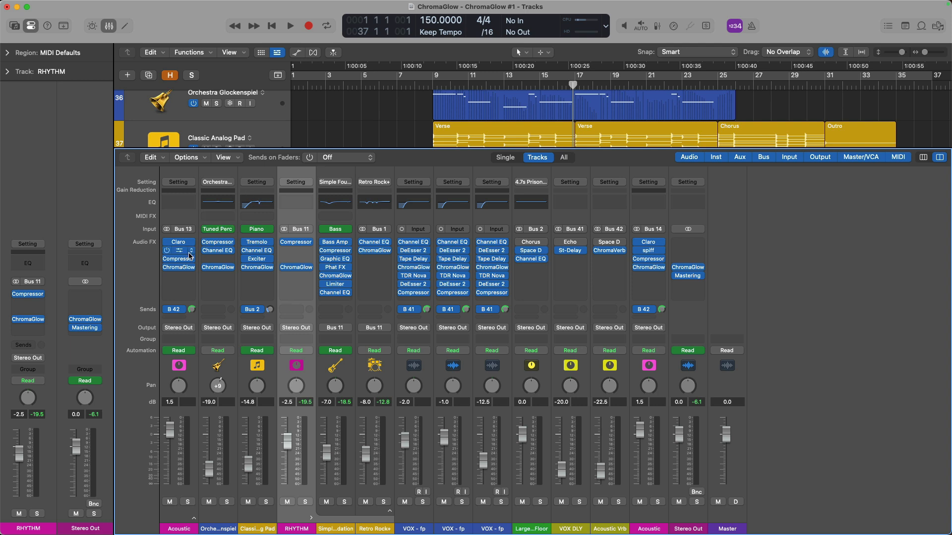
double_click(177, 267)
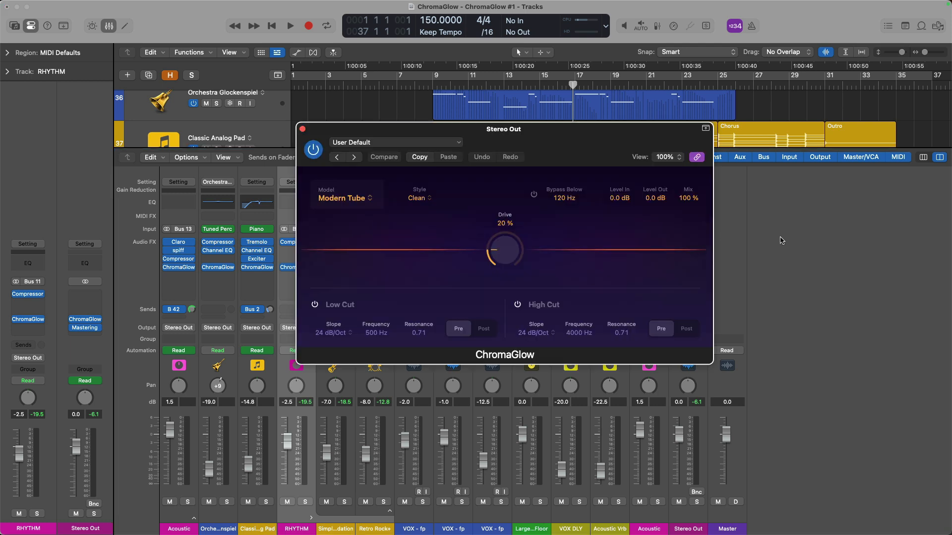
mouse_move(548, 233)
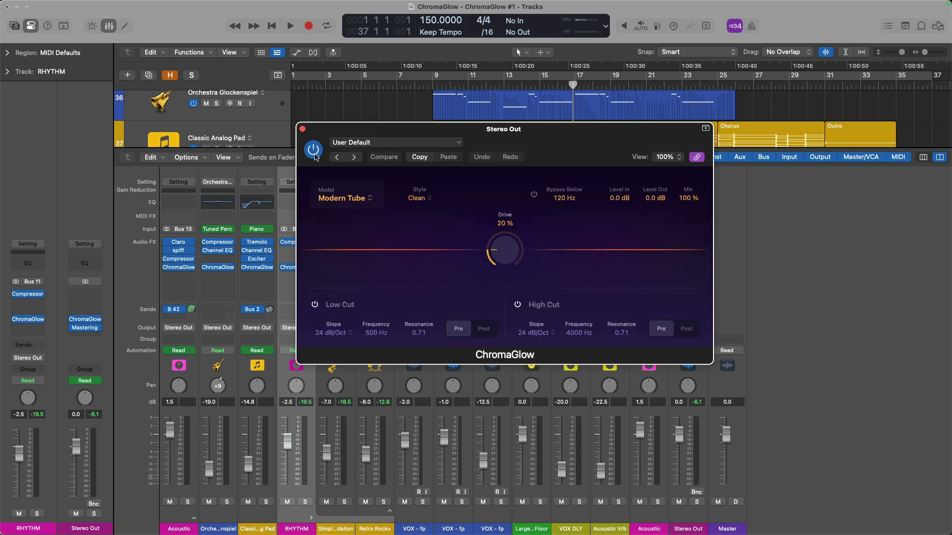
Switch off the Stereo Out ChromaGlow (Modern Tube, 20% drive) during playback and close its window.
left_click(289, 25)
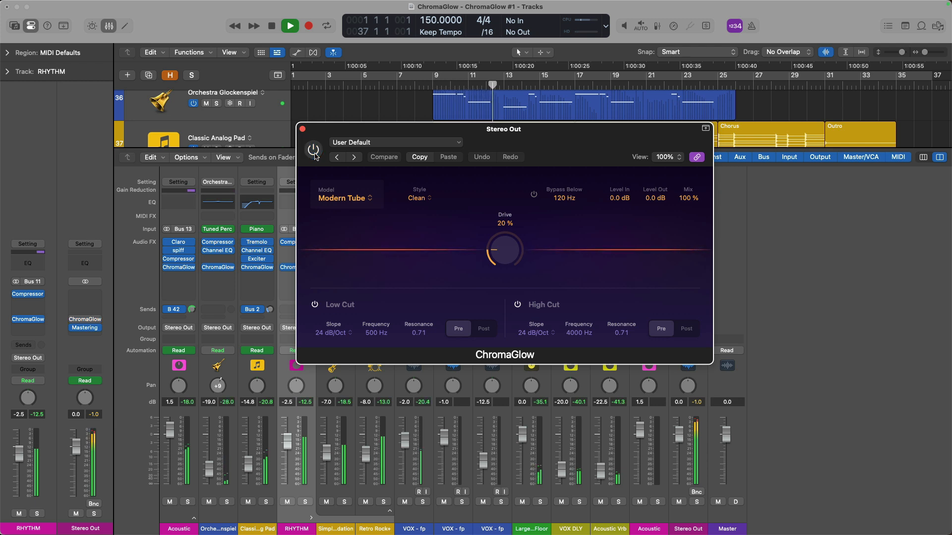
left_click(314, 150)
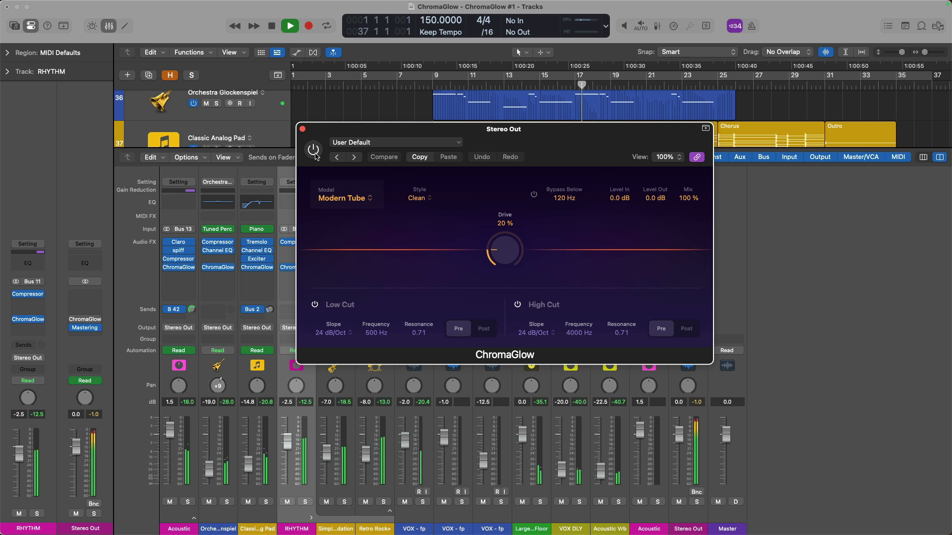
left_click(301, 130)
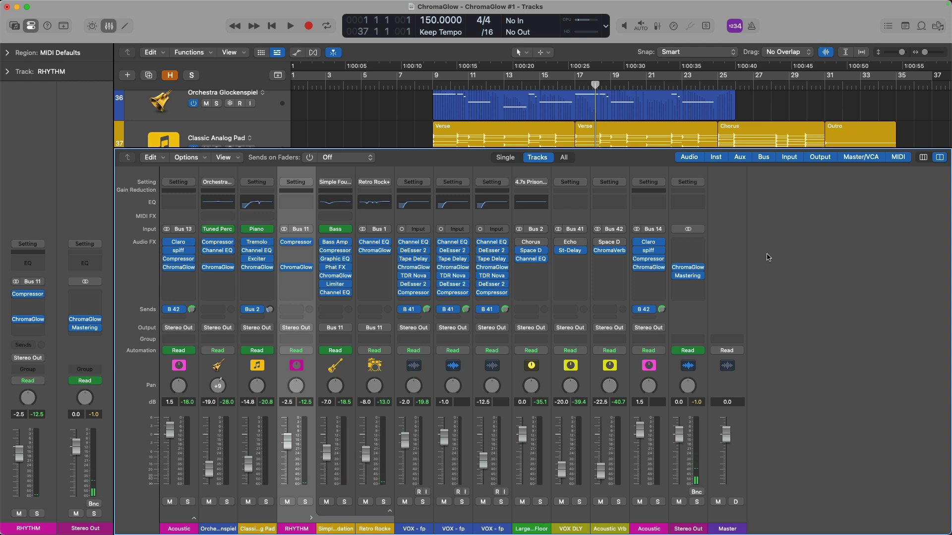
mouse_move(492, 259)
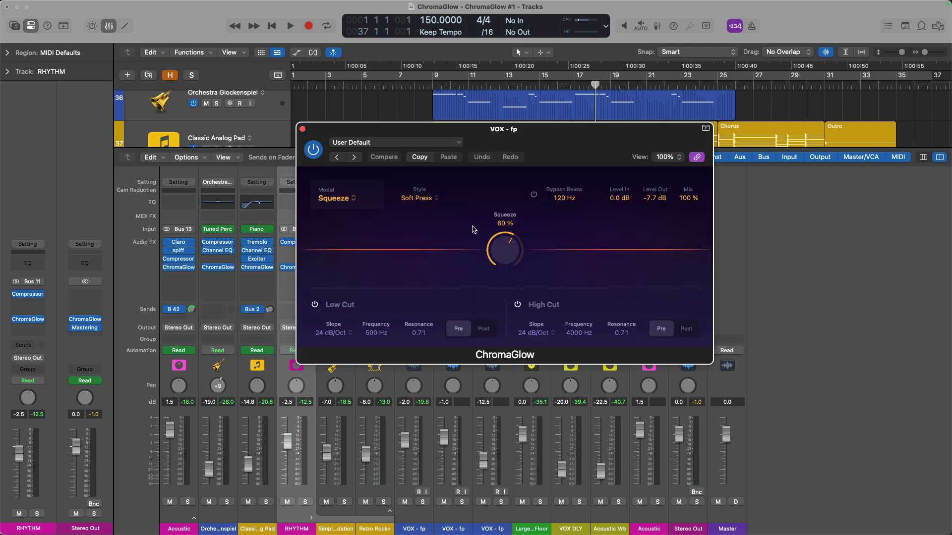
mouse_move(545, 147)
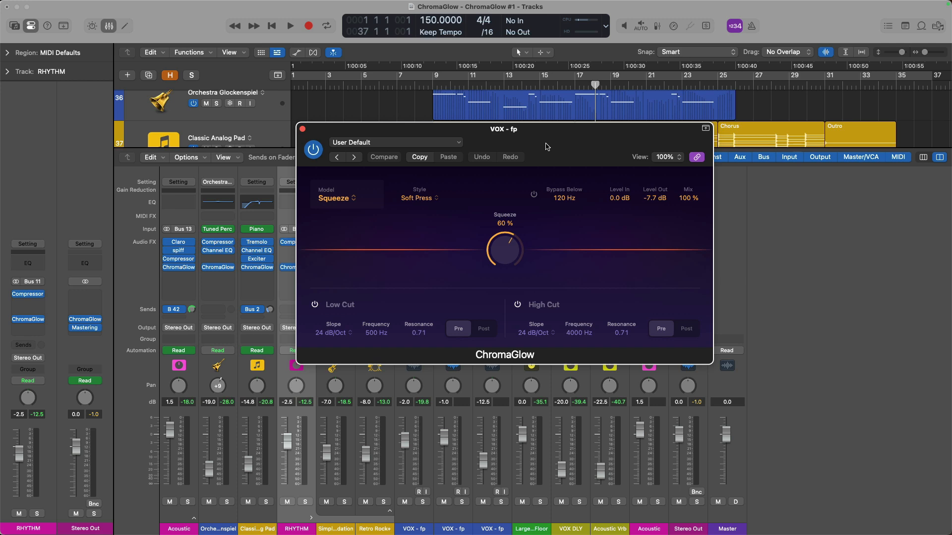
Review the VOX - fp ChromaGlow (Squeeze, Soft Press, 60%) and toggle it off and back on while playing.
left_click(418, 198)
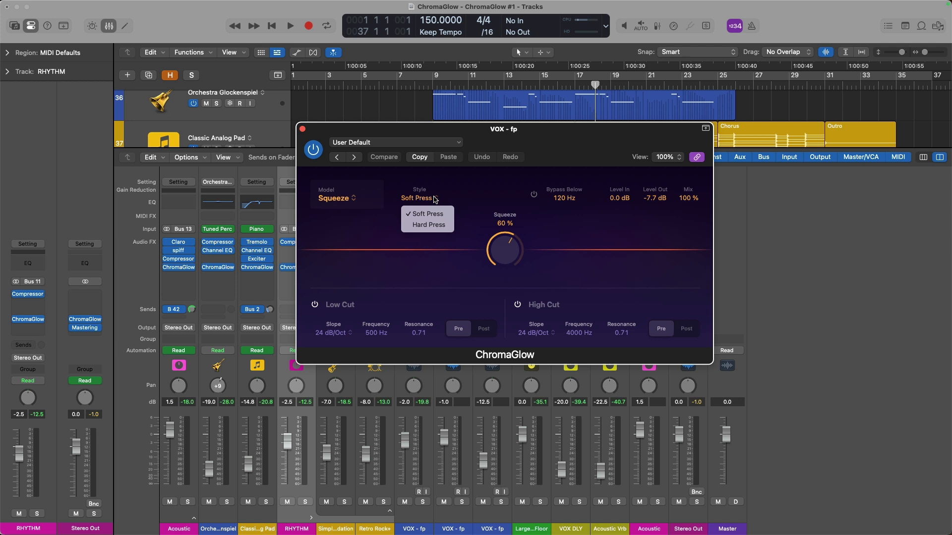
left_click(425, 214)
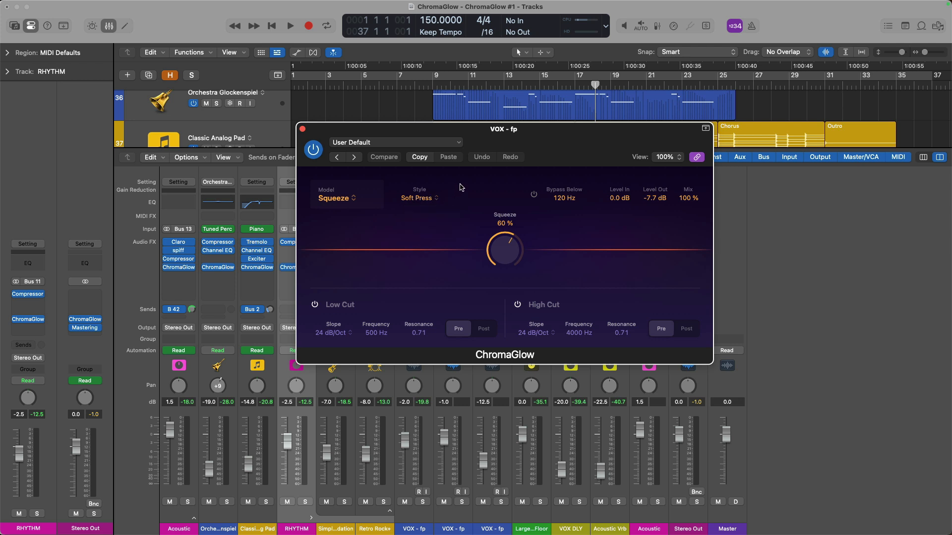
mouse_move(474, 182)
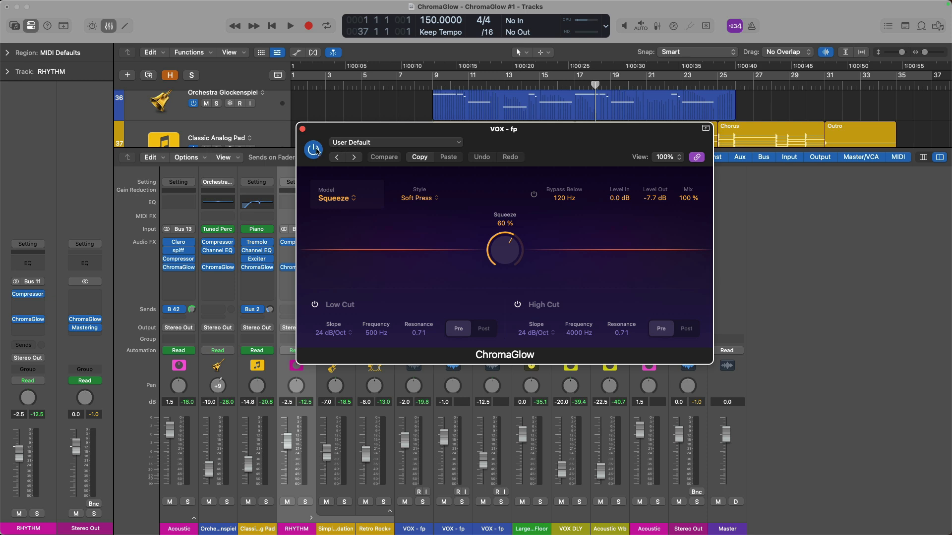
left_click(290, 26)
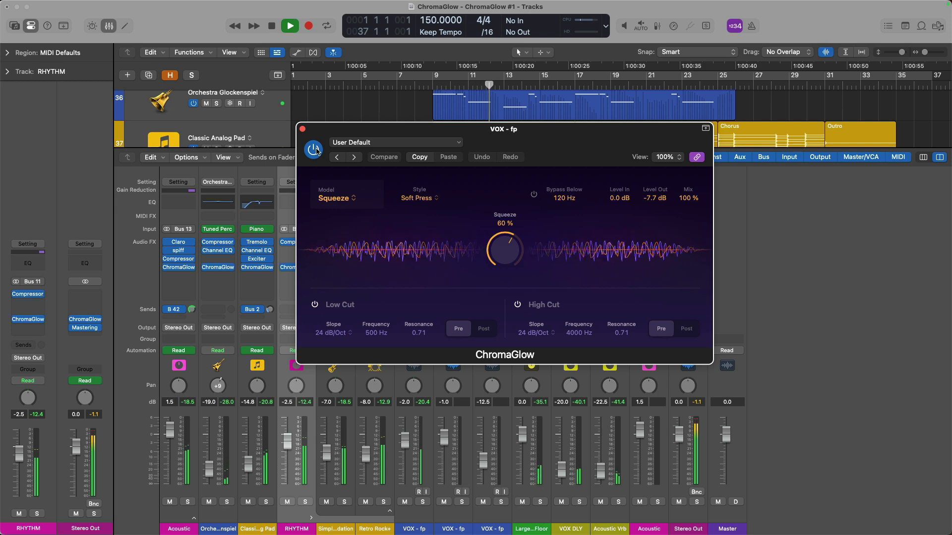
left_click(314, 150)
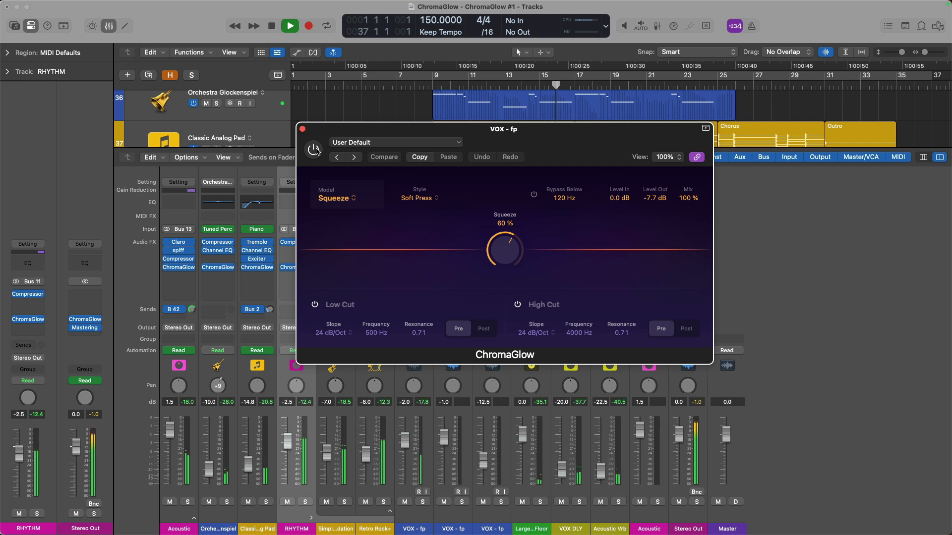
left_click(314, 150)
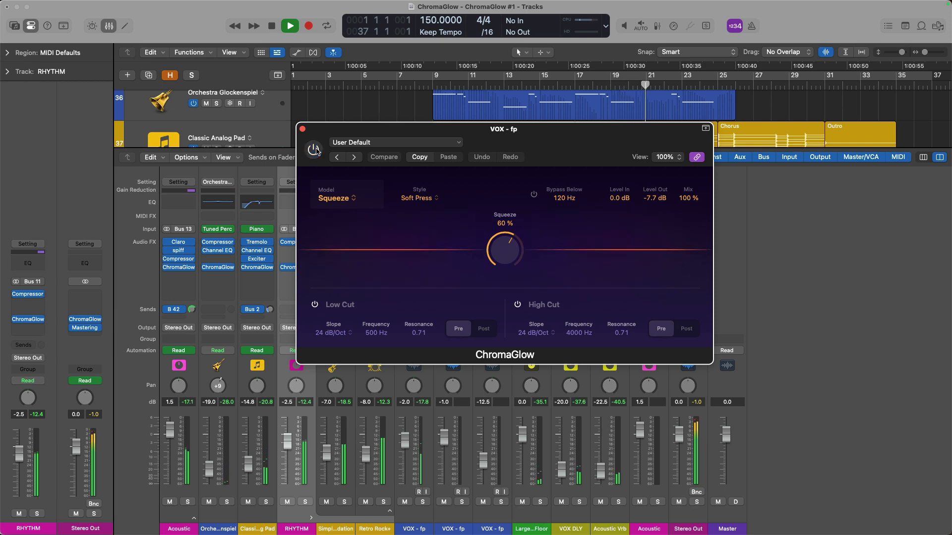
left_click(314, 150)
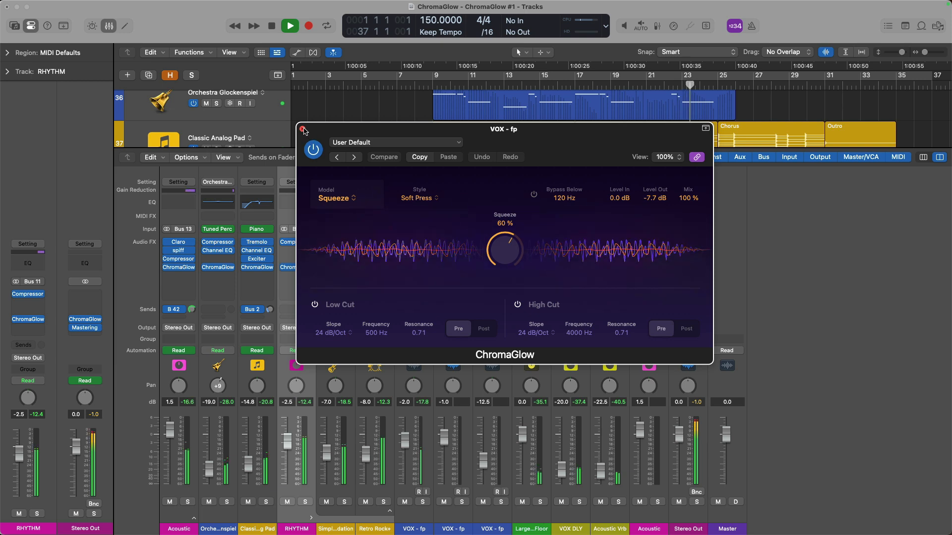
Close the vocal ChromaGlow and bring up the VOX - fp Vintage FET Compressor during playback.
left_click(303, 131)
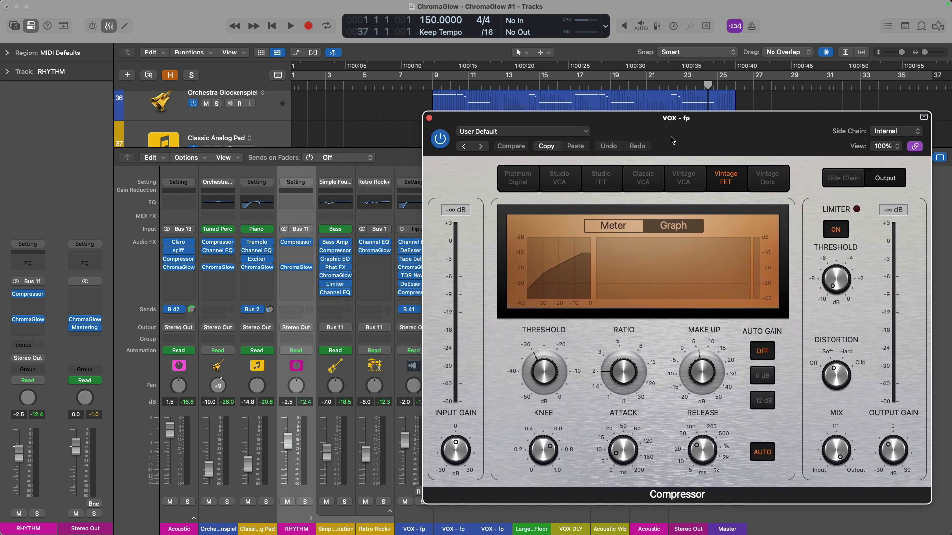
left_click(289, 26)
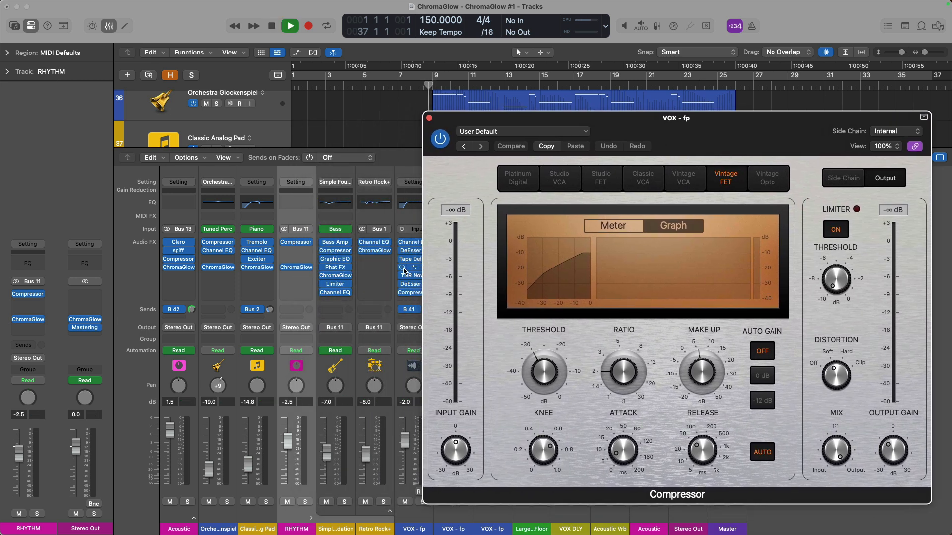
left_click(289, 26)
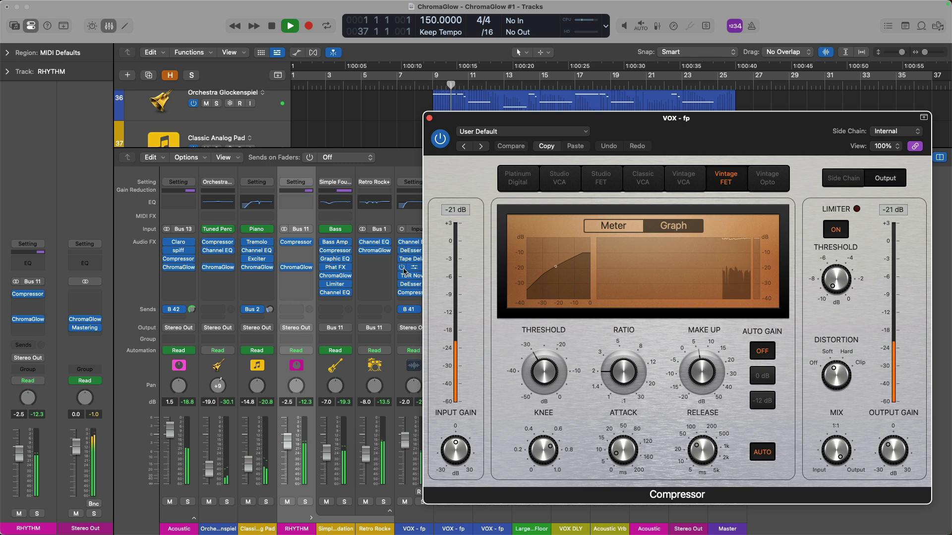